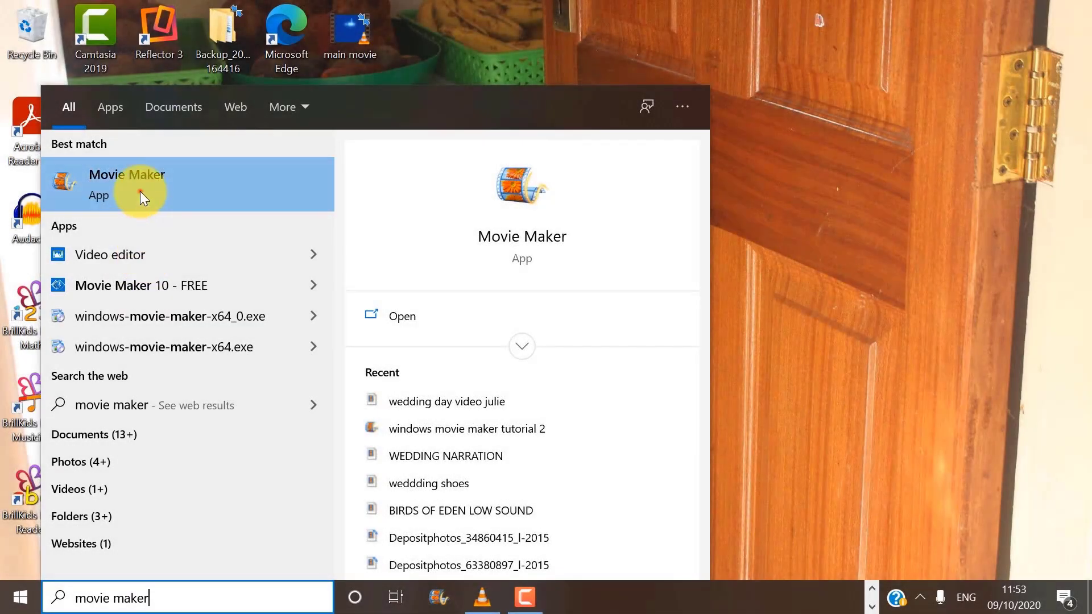
# - Launch the Movie Maker app from the Start search results
pyautogui.click(127, 185)
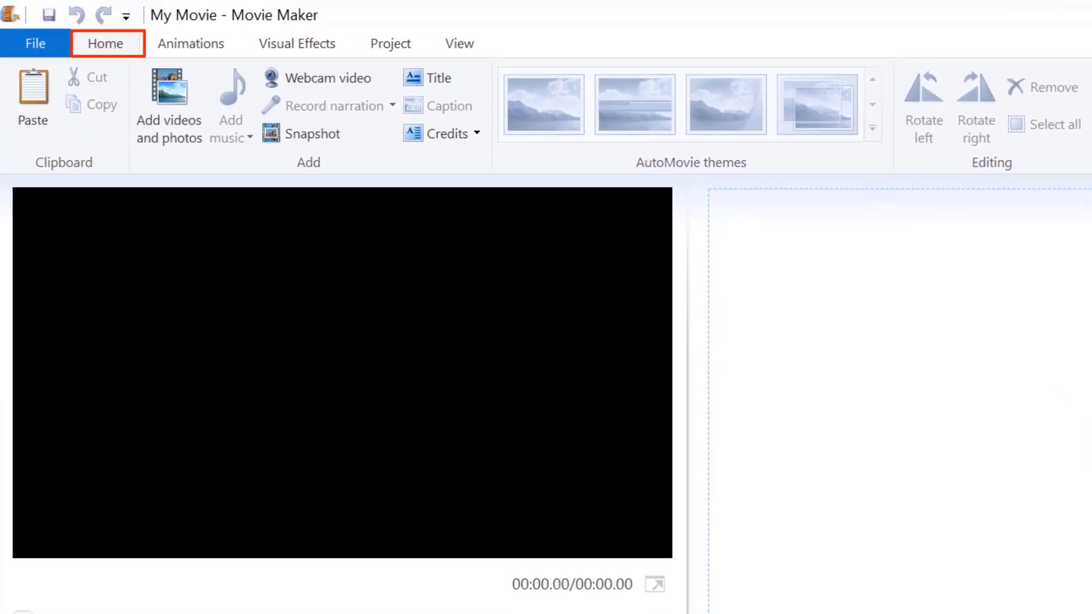
pyautogui.moveTo(178, 101)
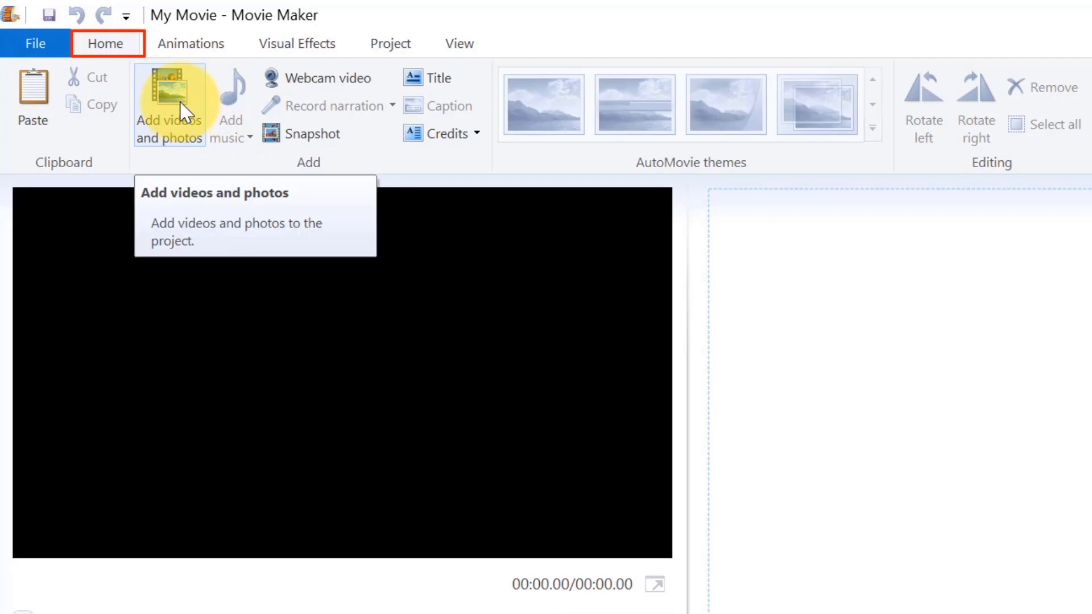
# - Import the wedding_1 clip and the other wedding photos, then preview the movie
pyautogui.click(168, 106)
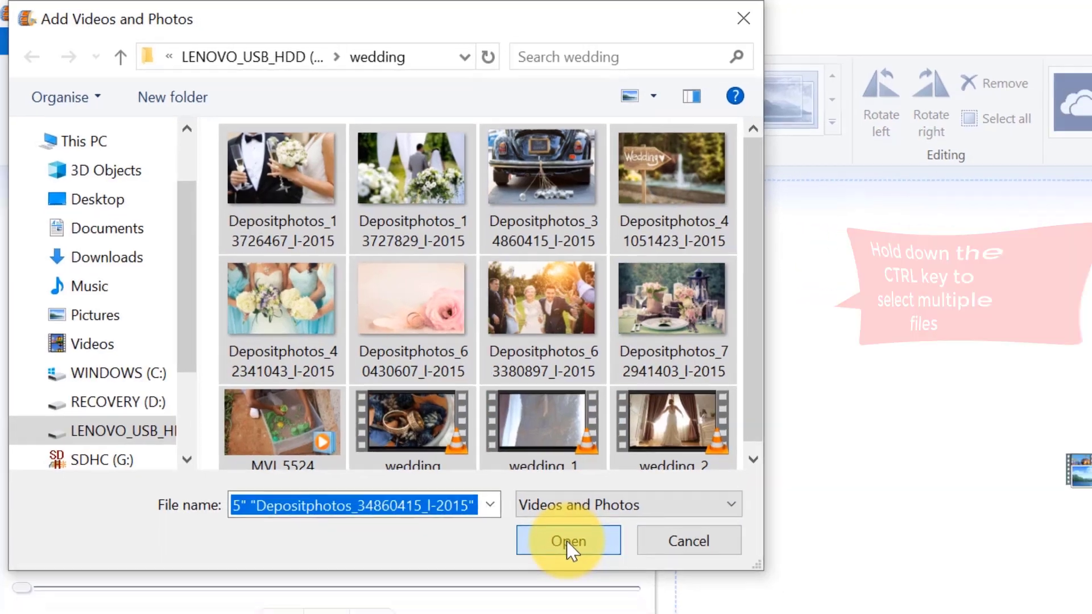
pyautogui.click(568, 540)
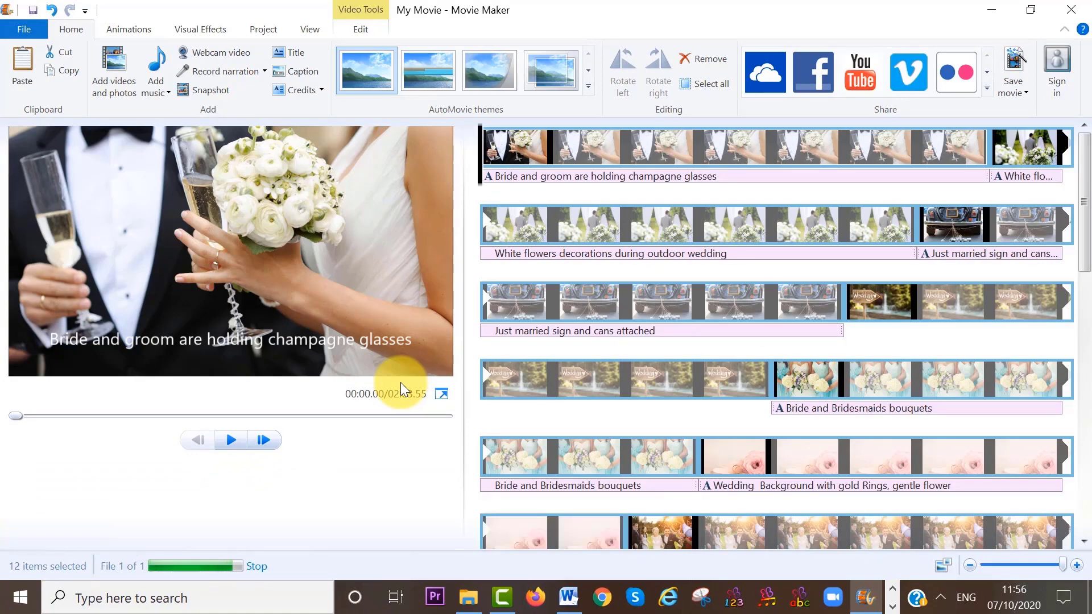
pyautogui.click(113, 60)
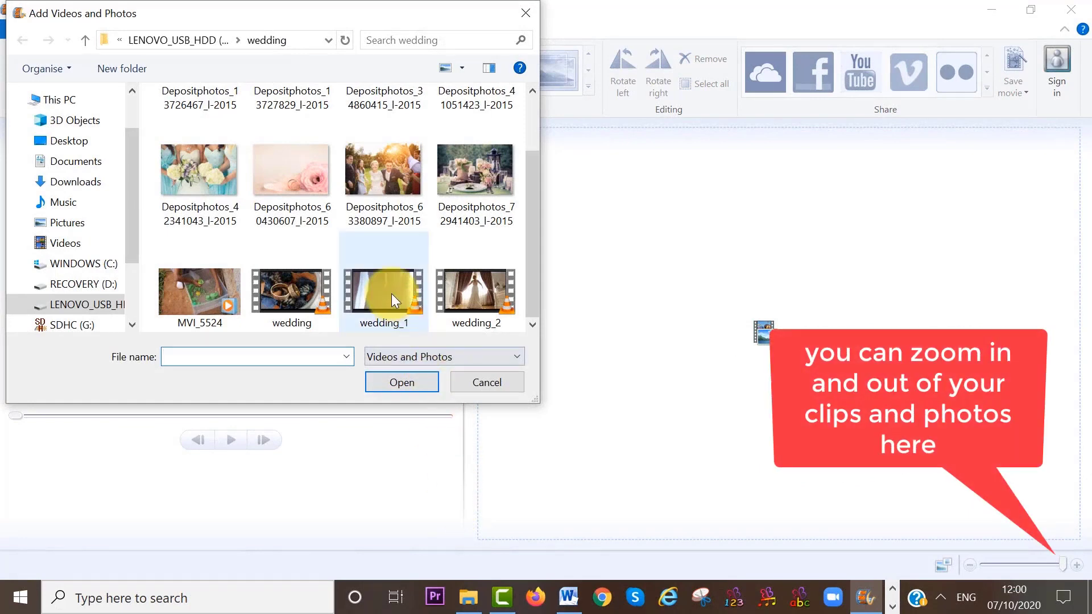
pyautogui.click(384, 292)
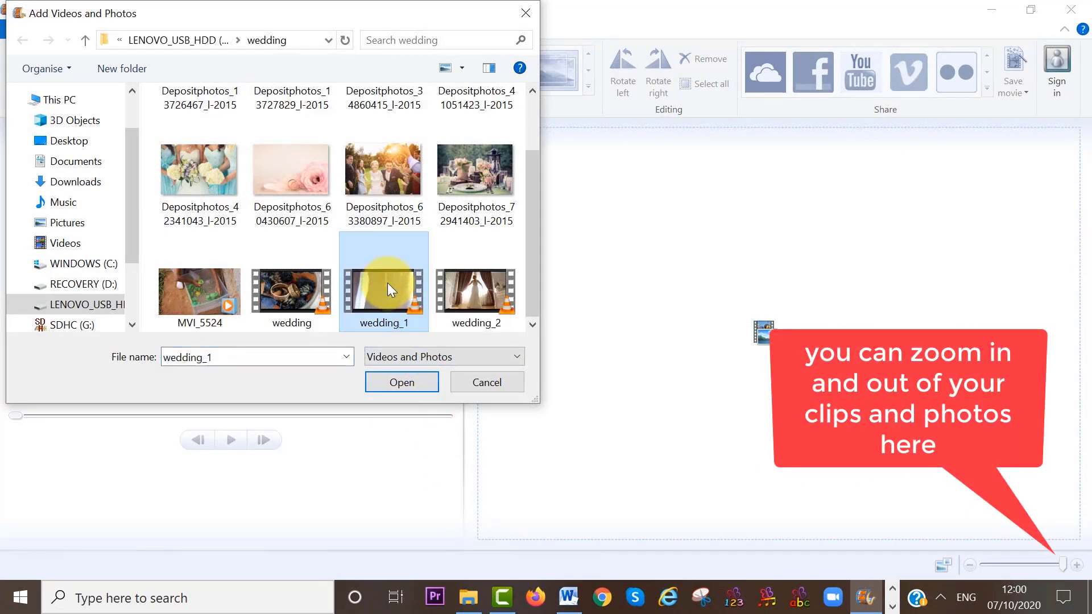
pyautogui.click(402, 382)
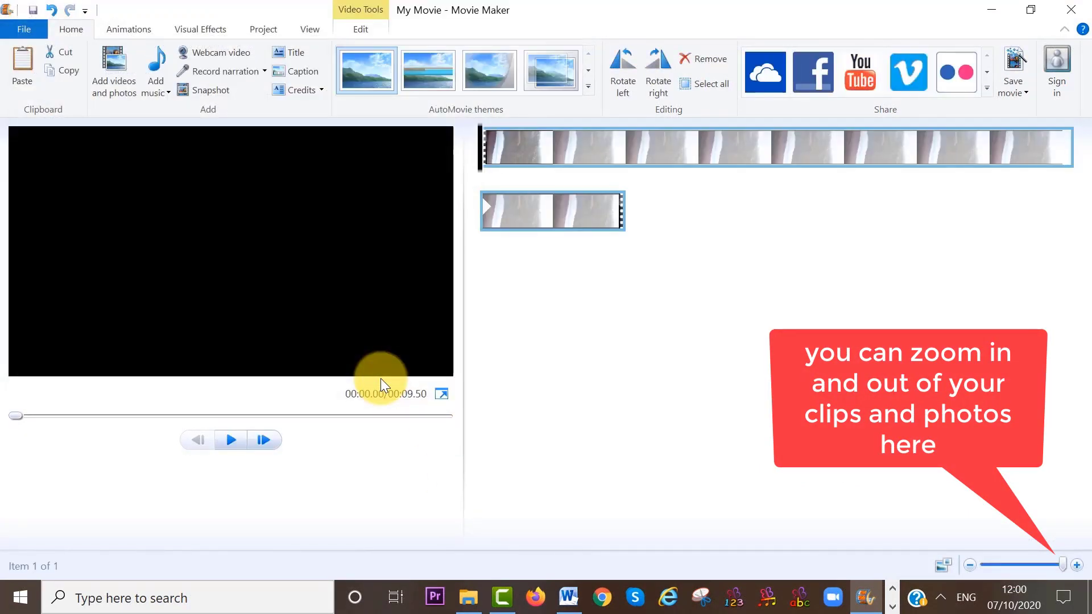
pyautogui.click(113, 68)
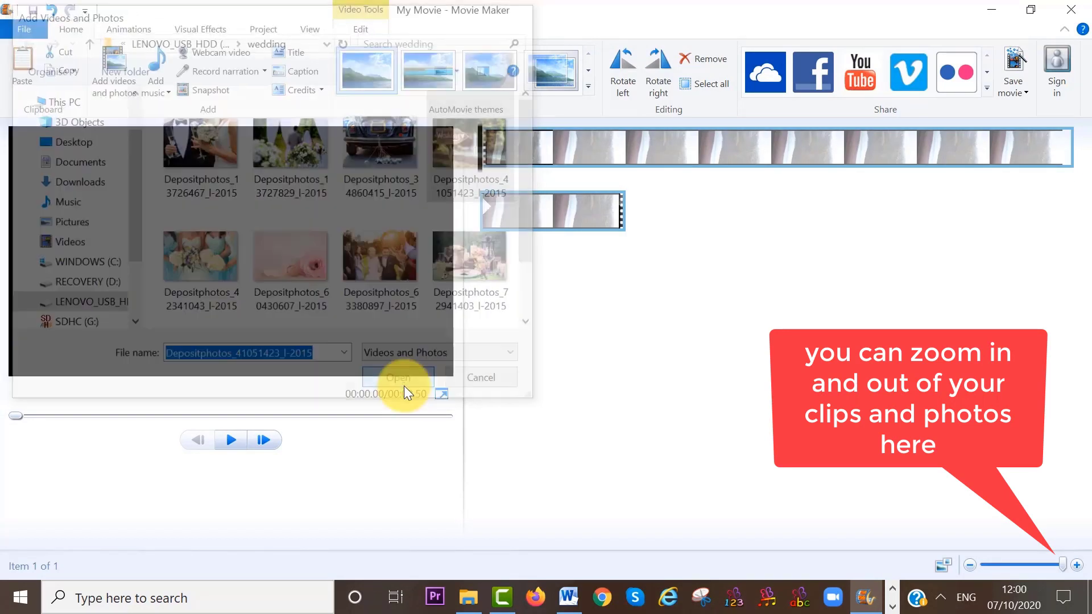
pyautogui.click(398, 378)
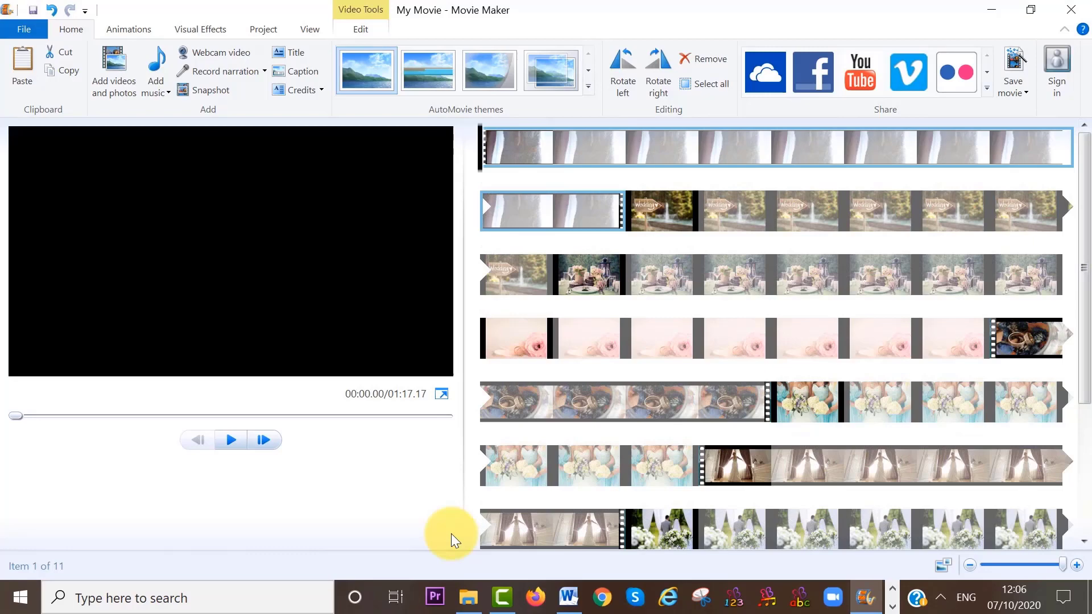
pyautogui.moveTo(231, 442)
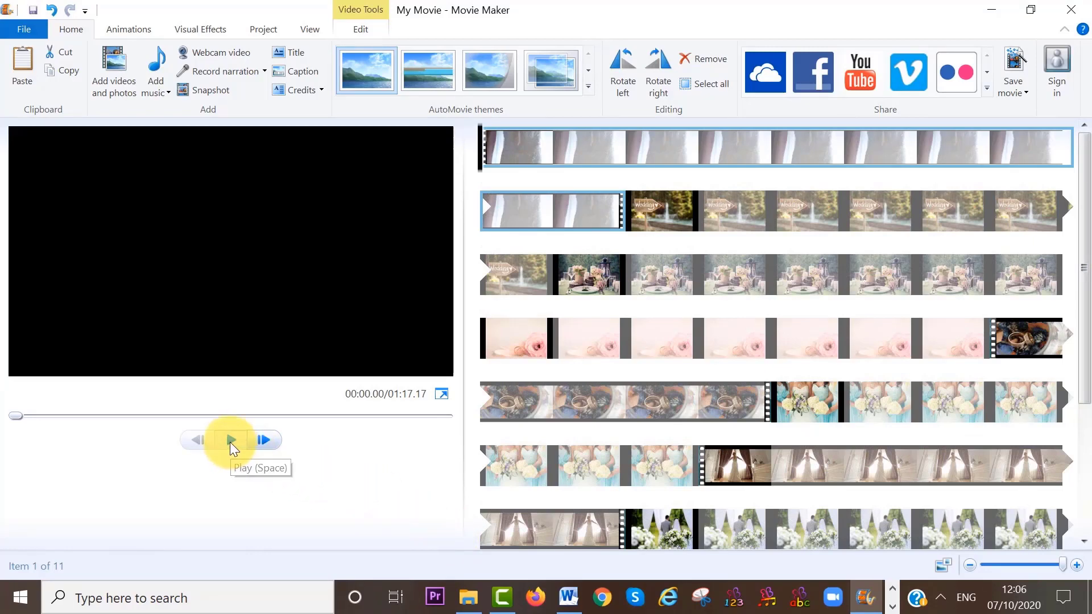
pyautogui.click(231, 439)
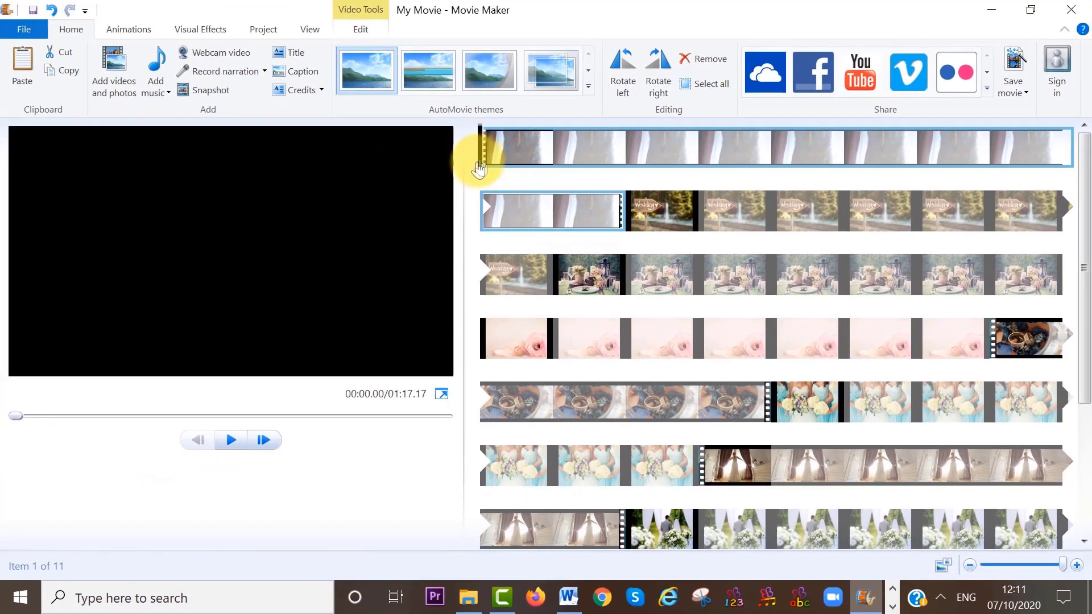
# - Split the opening wedding dress clip at two playhead positions, making 13 items
pyautogui.click(483, 159)
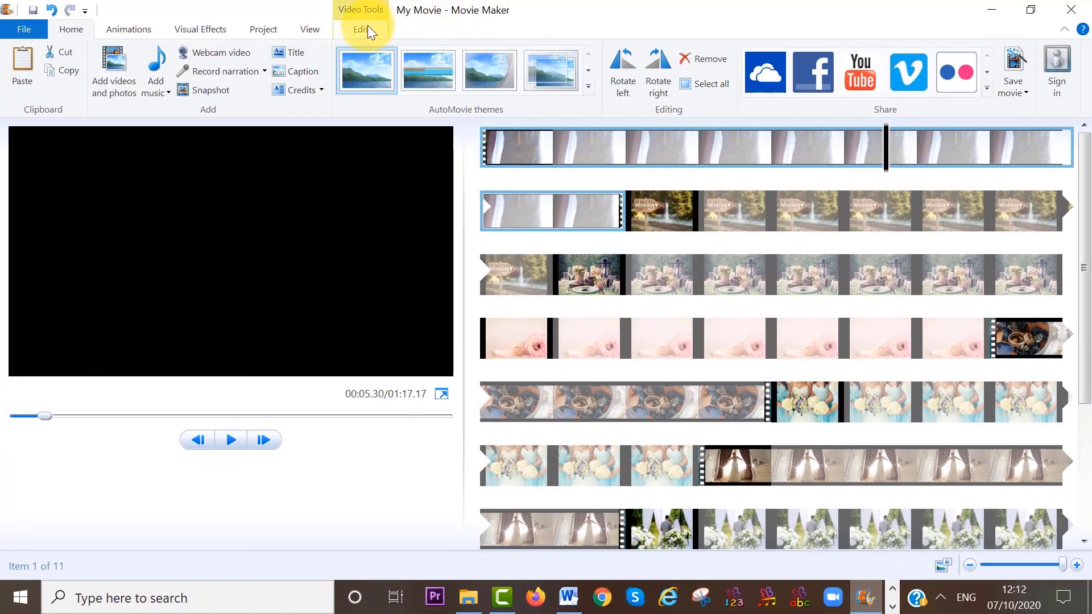
pyautogui.click(359, 29)
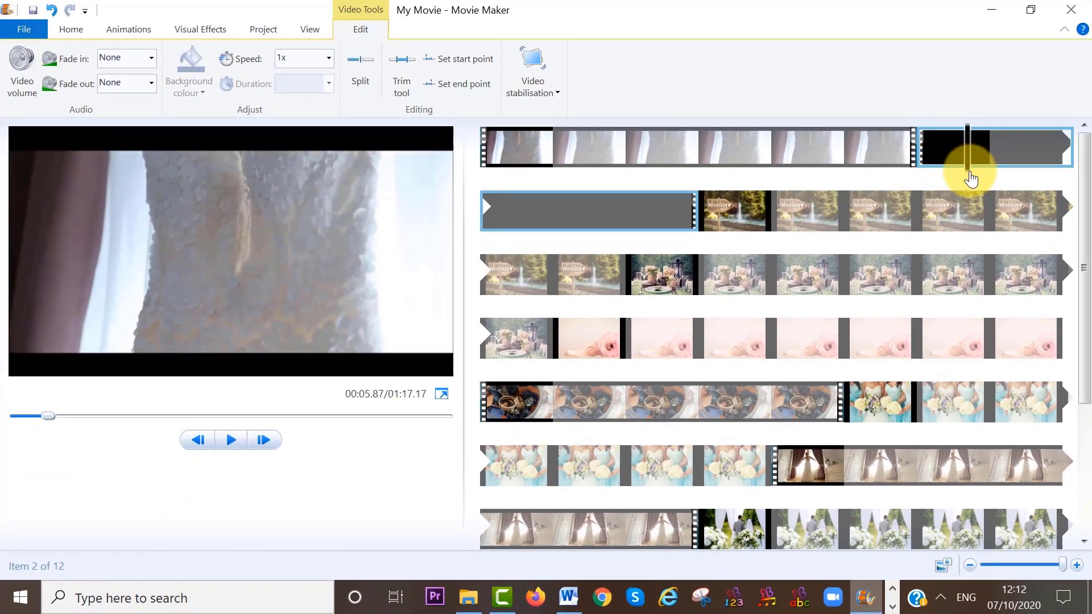
pyautogui.click(508, 211)
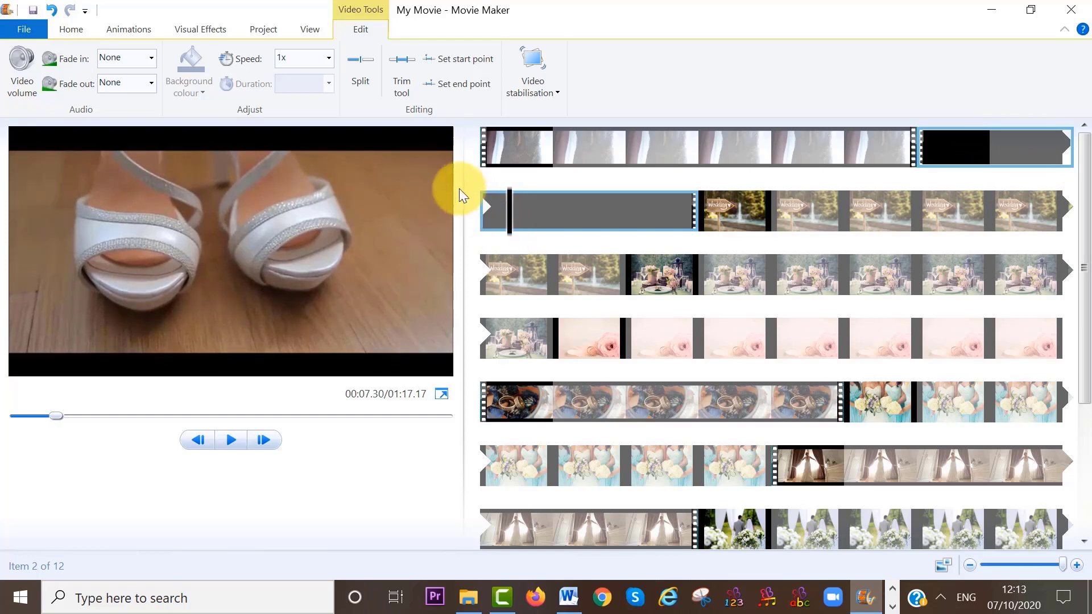
pyautogui.moveTo(369, 91)
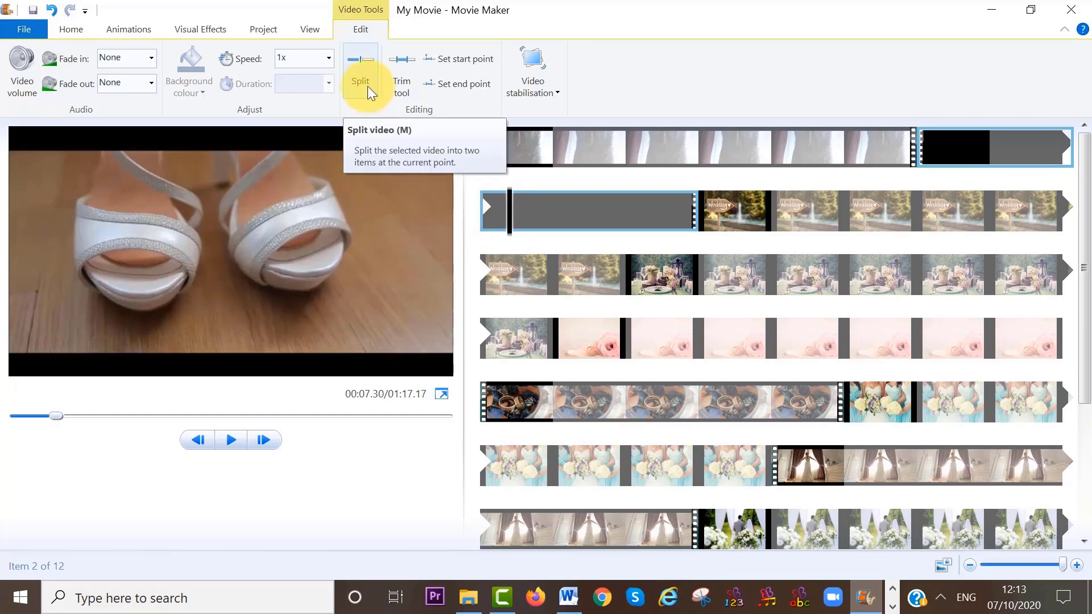
pyautogui.click(360, 67)
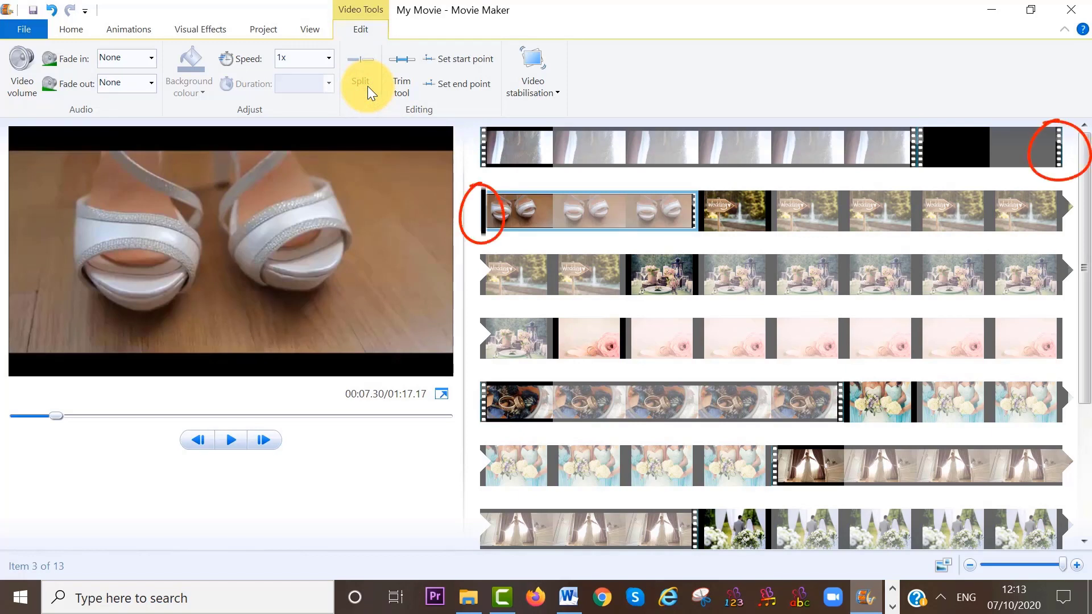
pyautogui.moveTo(388, 92)
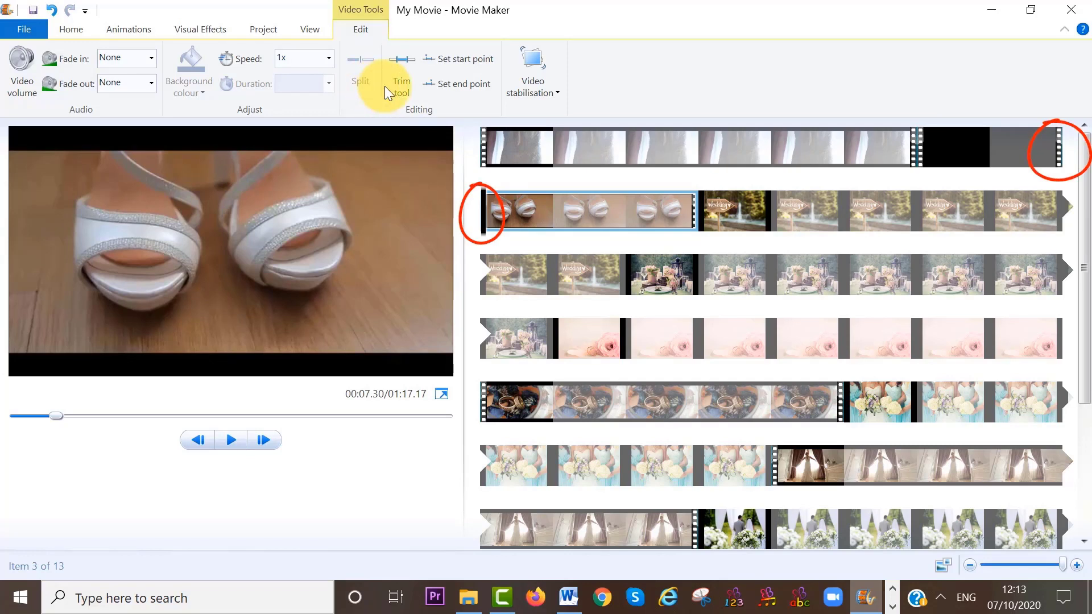
pyautogui.moveTo(400, 94)
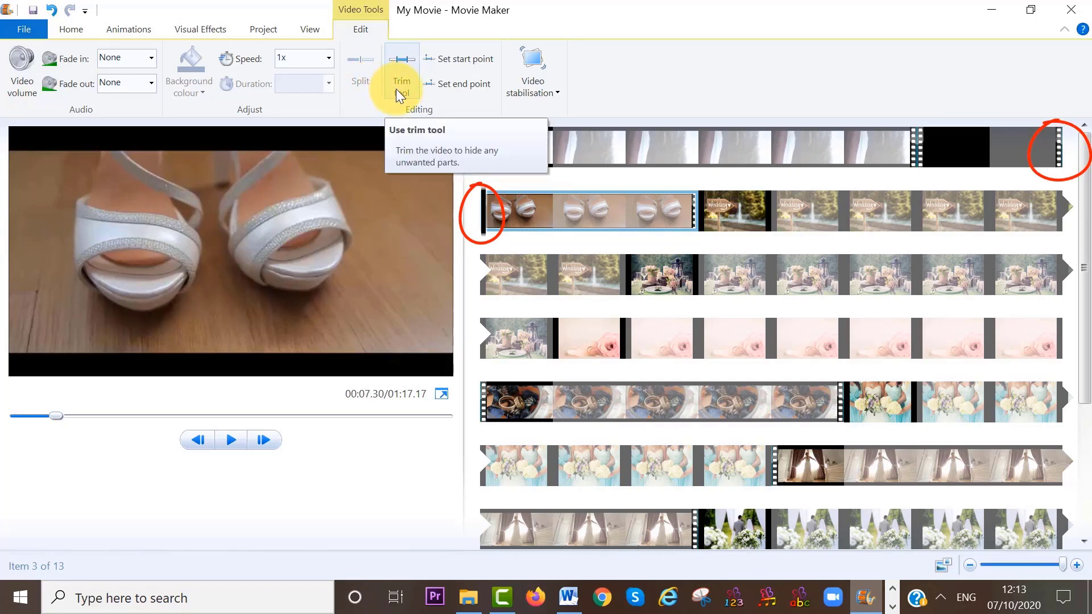
pyautogui.moveTo(618, 91)
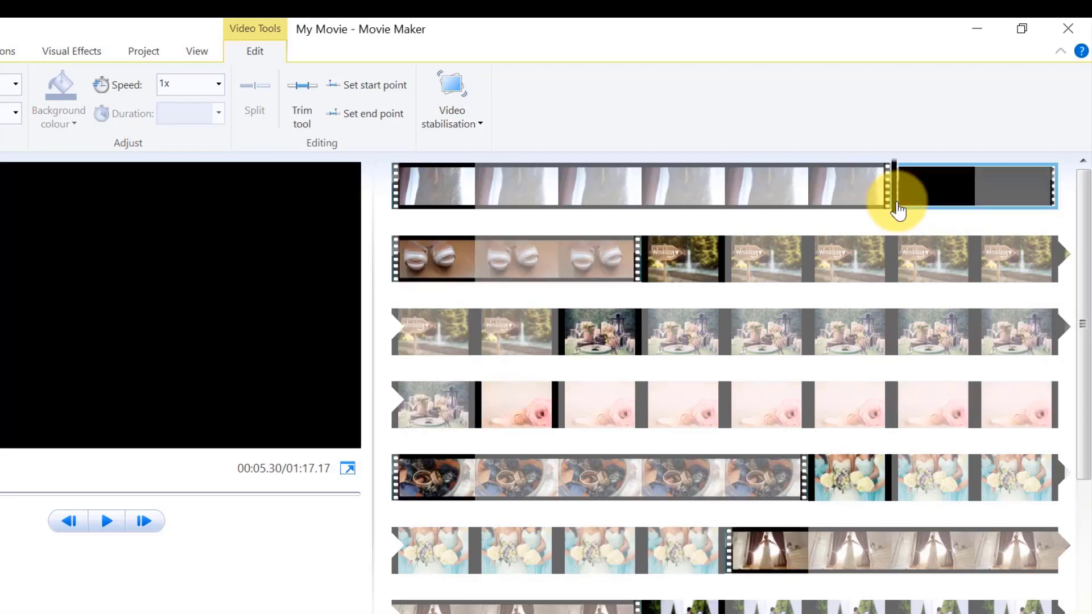
pyautogui.rightClick(898, 207)
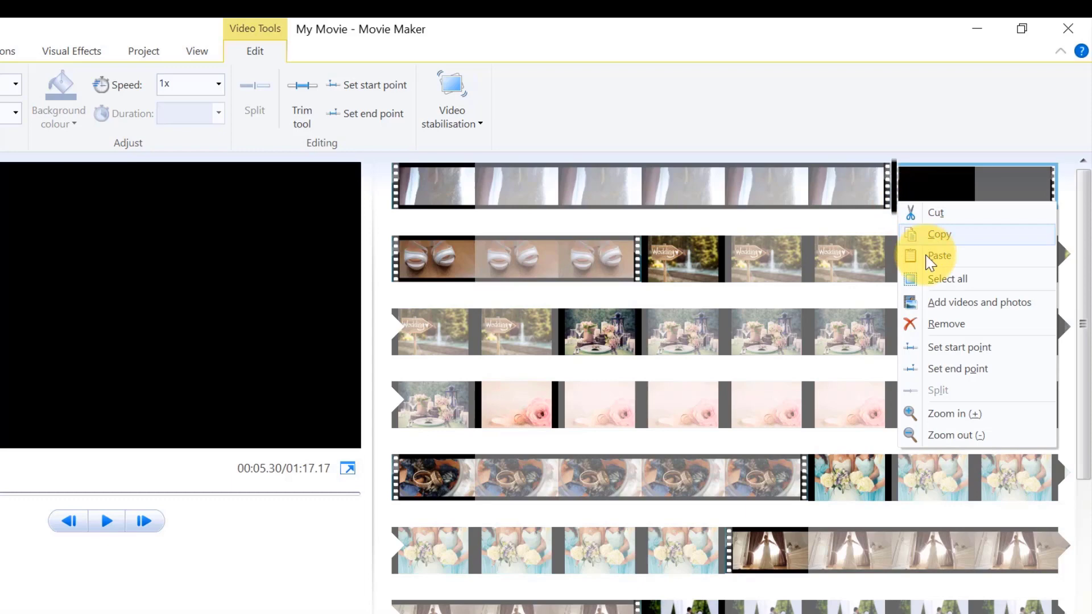
pyautogui.moveTo(941, 325)
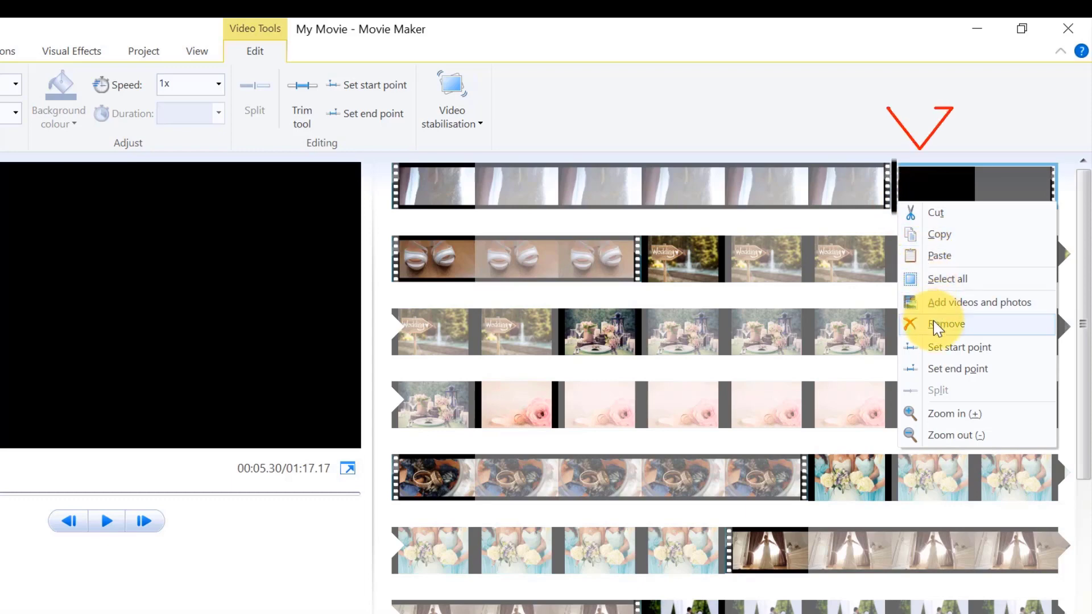
pyautogui.click(945, 324)
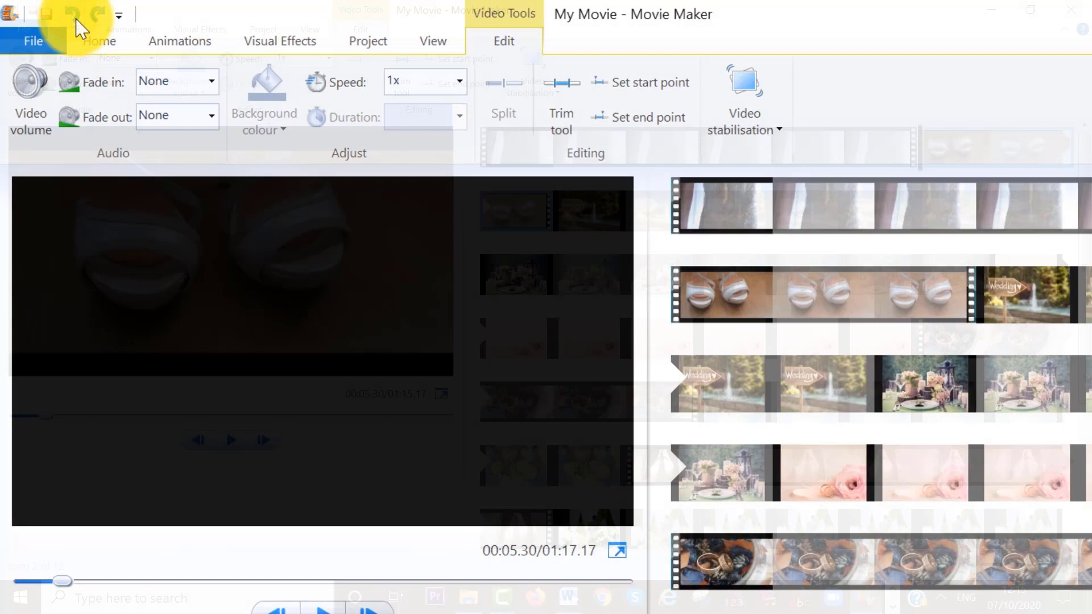
pyautogui.press('ctrl+z')
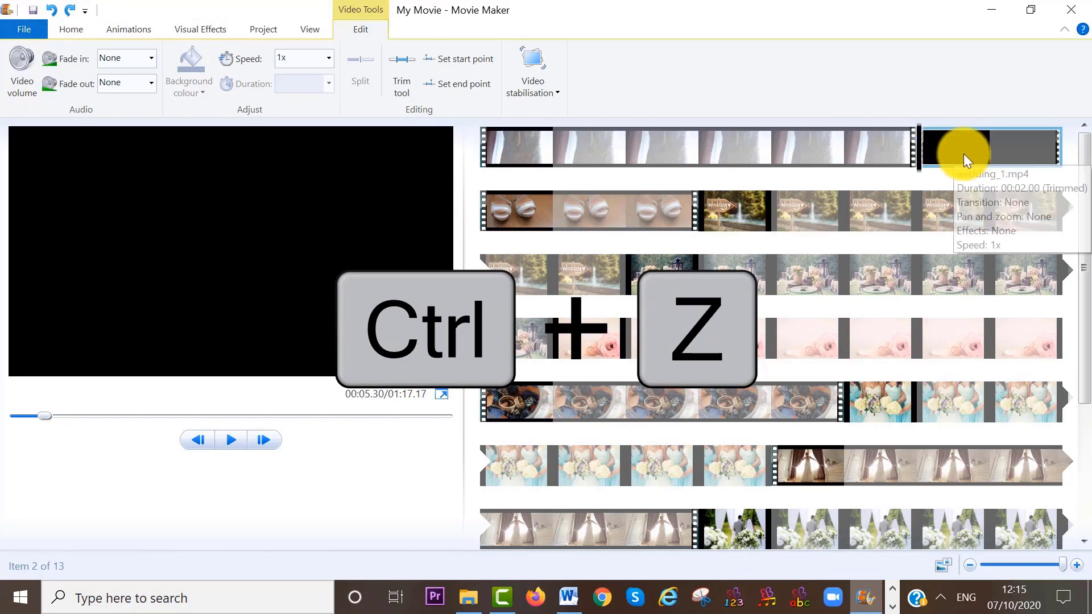
pyautogui.press('ctrl+z')
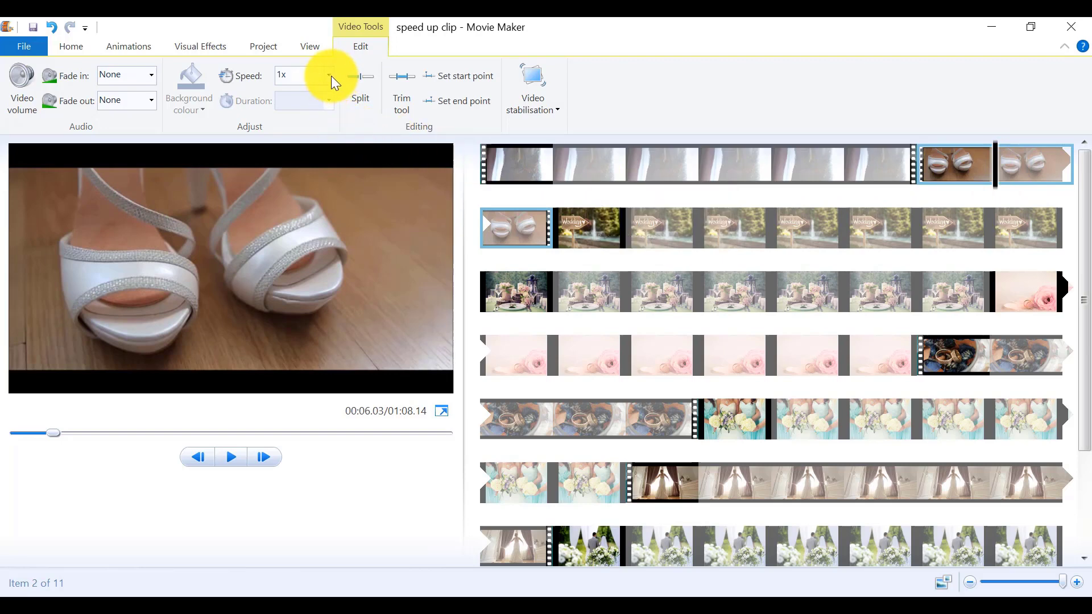
# - Set the shoes clip to 2x speed, then select the Wedding signpost photo's duration
pyautogui.click(327, 75)
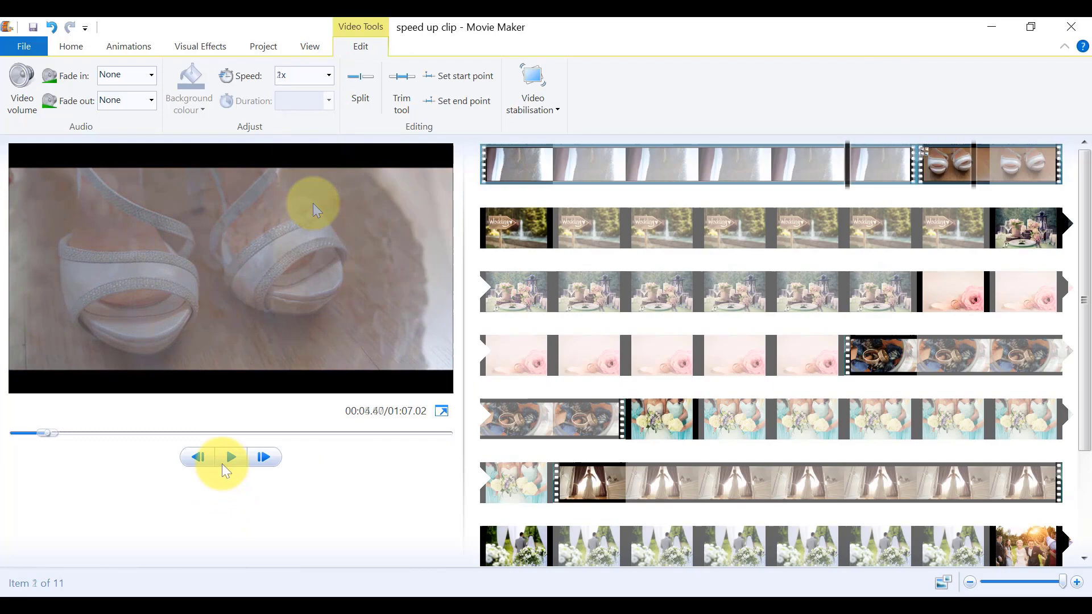
pyautogui.click(230, 457)
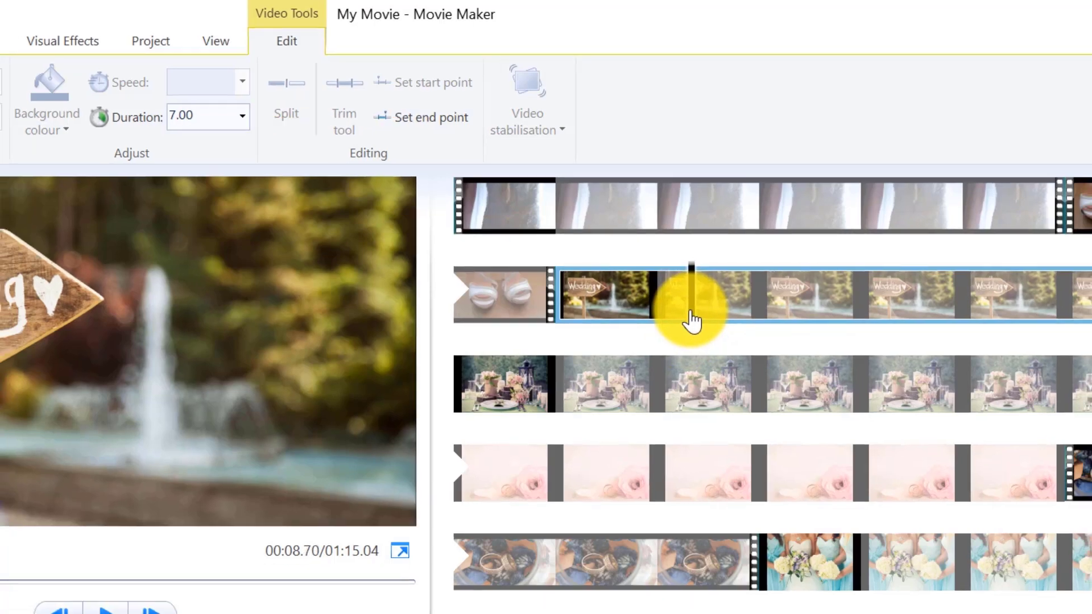
pyautogui.click(241, 116)
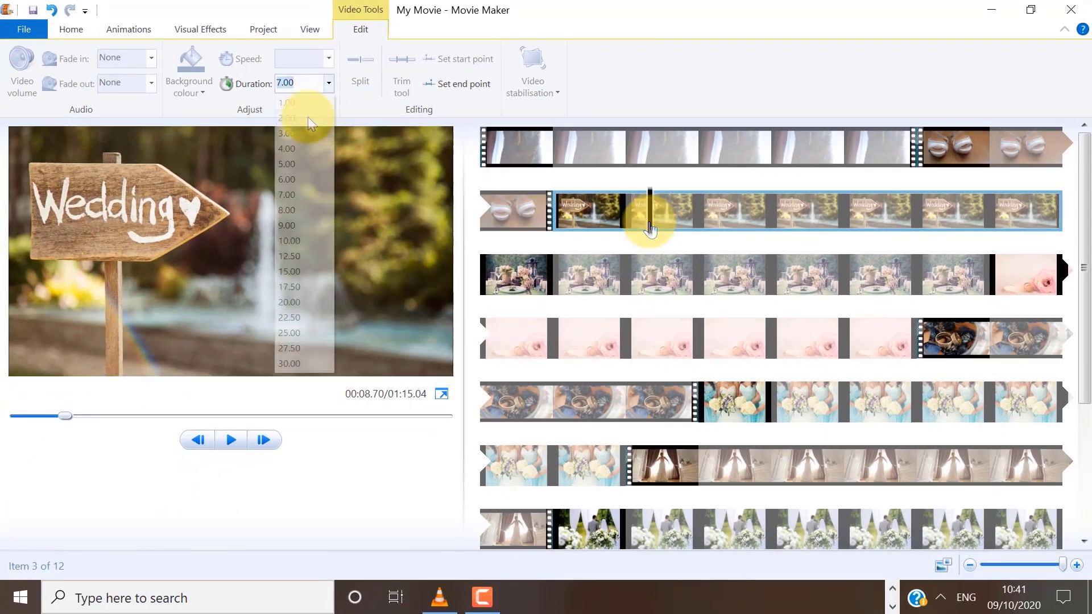
pyautogui.click(287, 117)
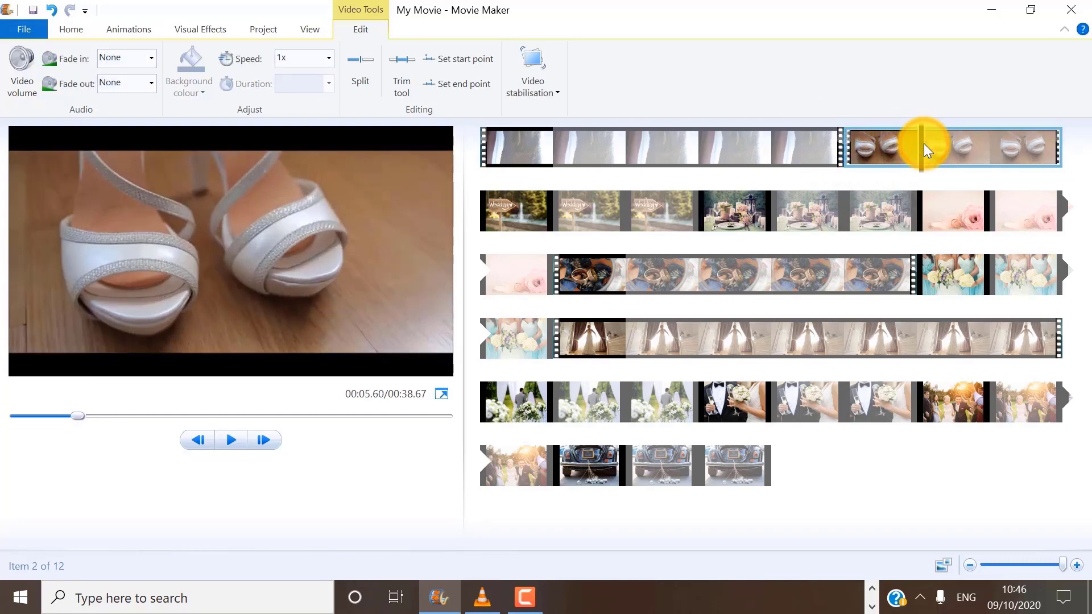
pyautogui.moveTo(915, 155)
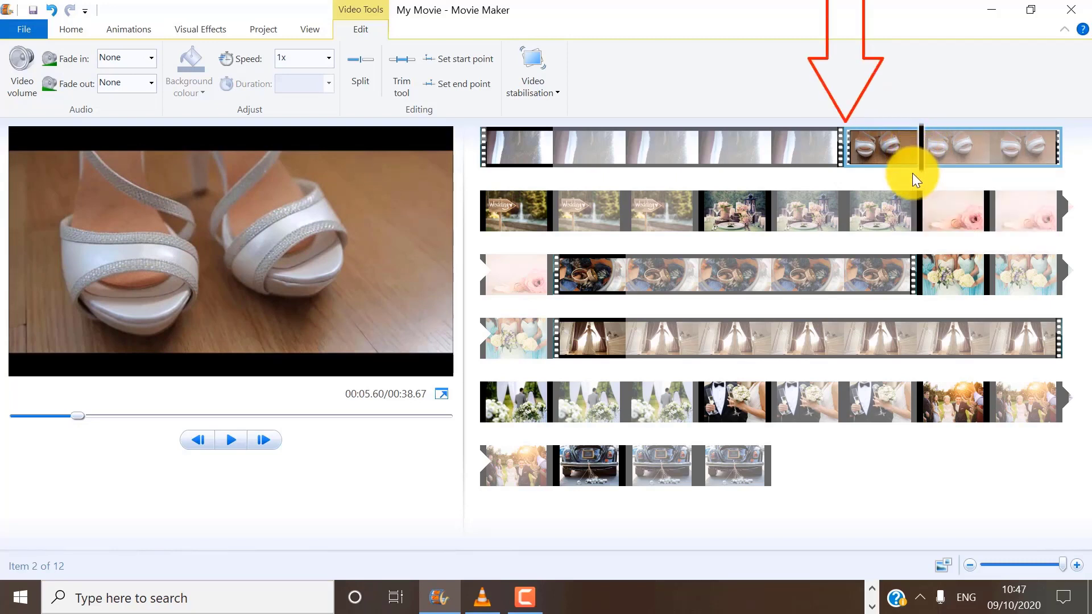
# - Apply a transition style to all clips from the Animations tab
pyautogui.click(128, 29)
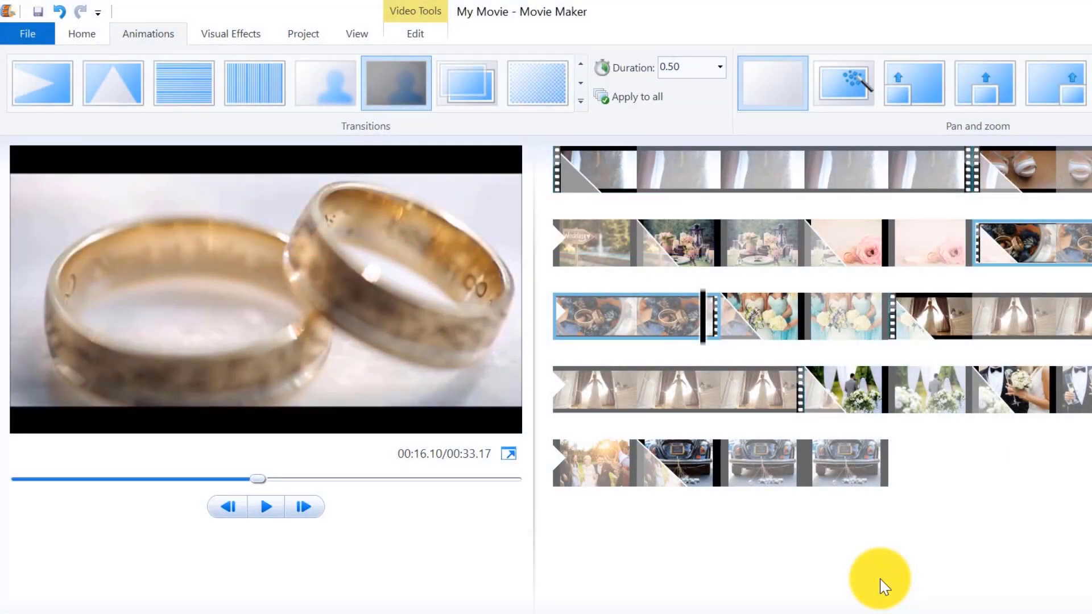
# - Add BIRDS OF EDEN LOW SOUND as music starting at the current point
pyautogui.click(81, 33)
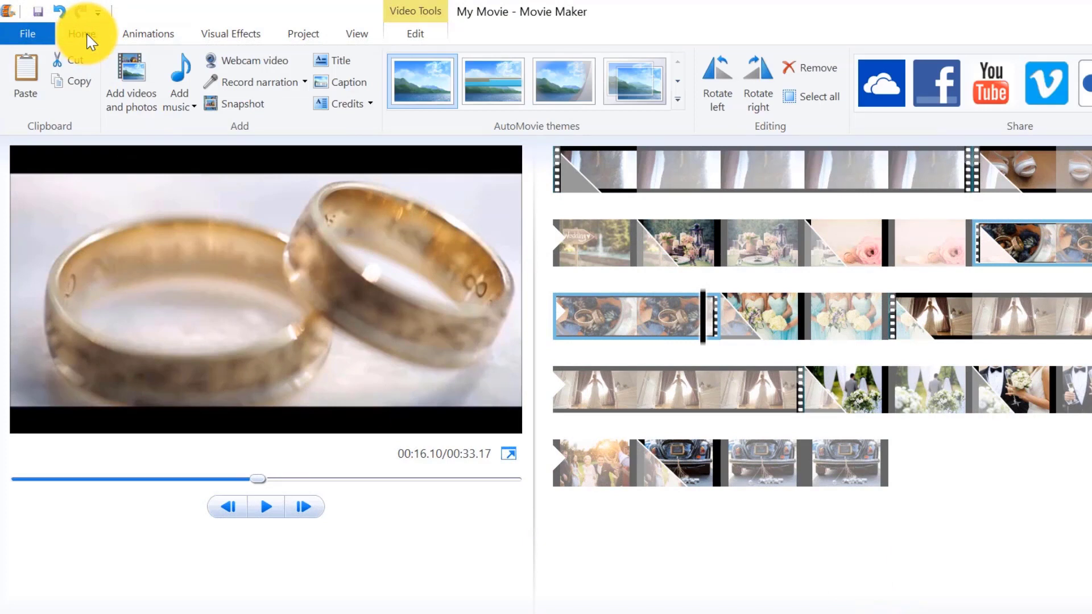
pyautogui.click(180, 85)
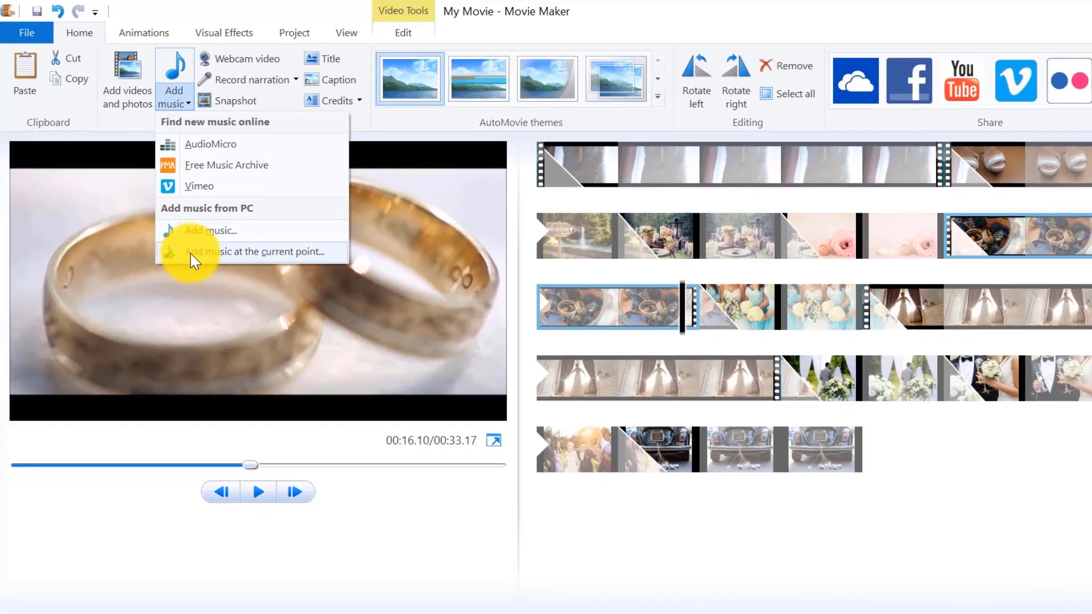
pyautogui.click(254, 251)
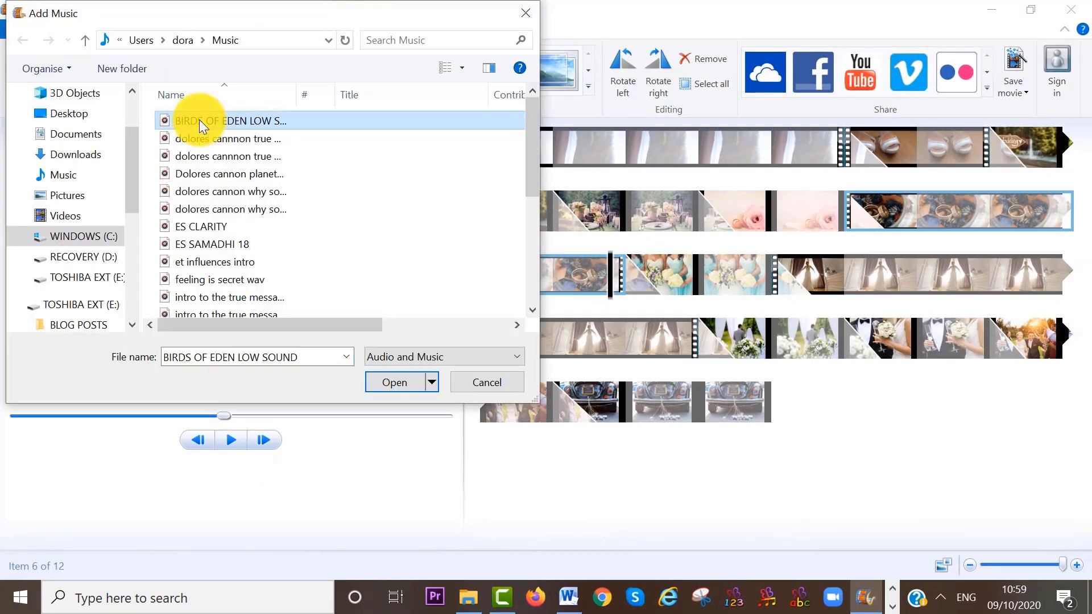
pyautogui.click(394, 382)
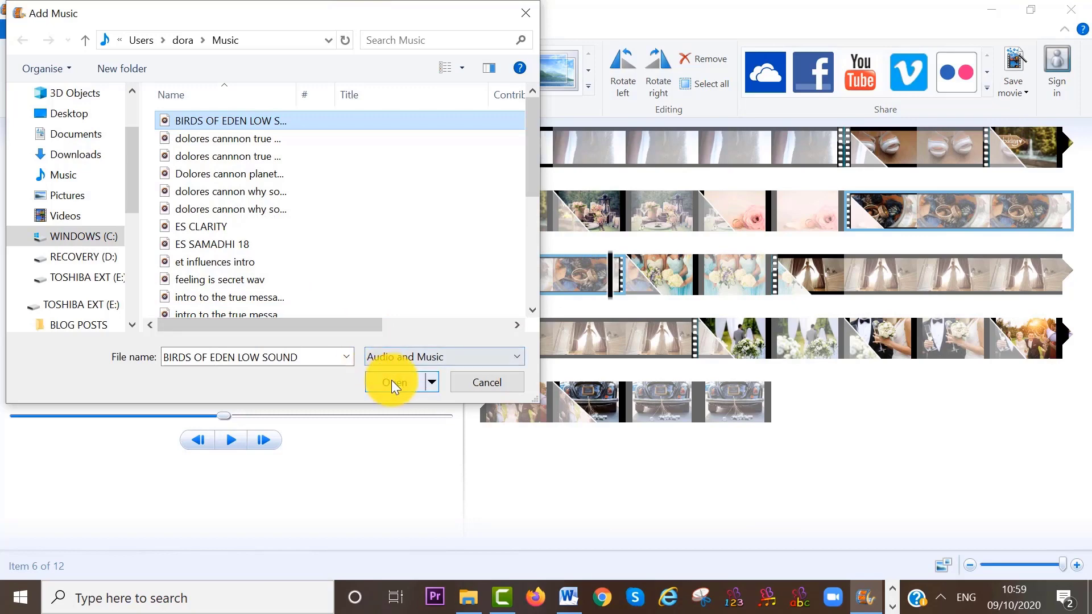
pyautogui.click(394, 382)
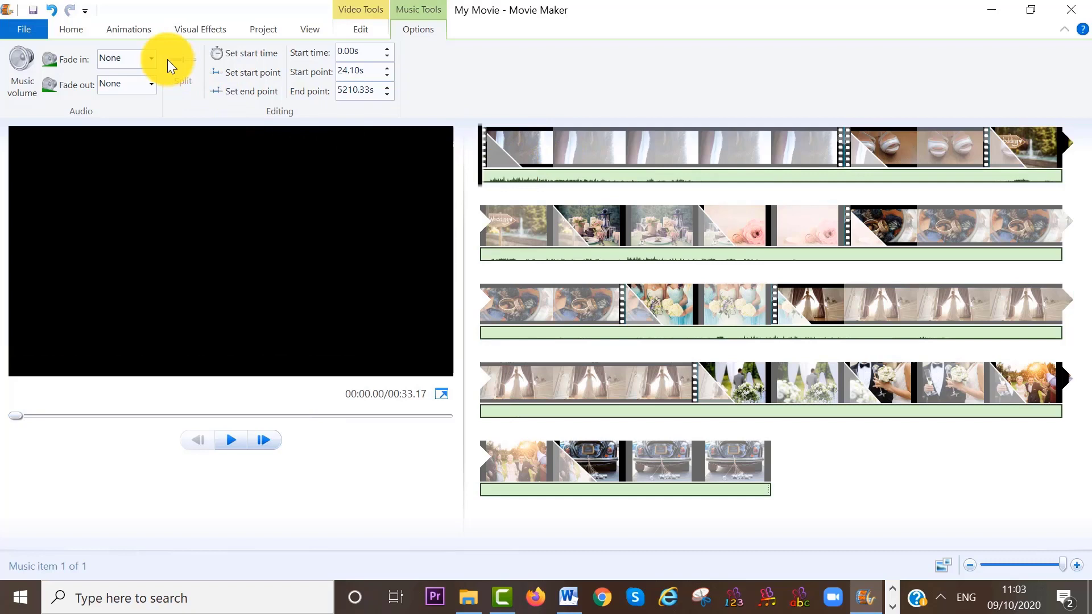
# - Set the music's fade in and fade out both to Slow
pyautogui.click(150, 58)
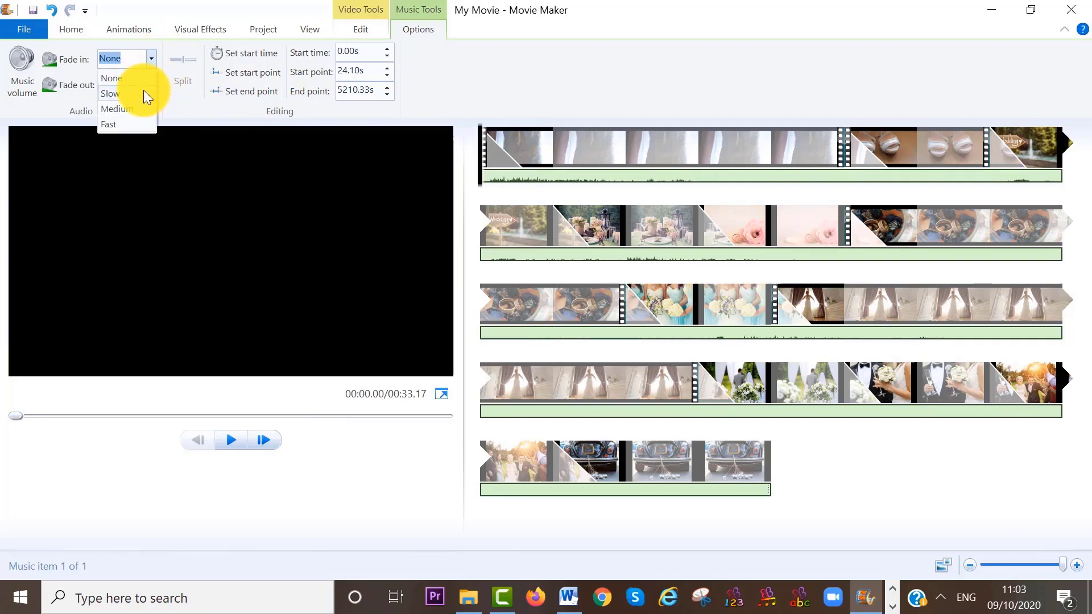
pyautogui.click(110, 93)
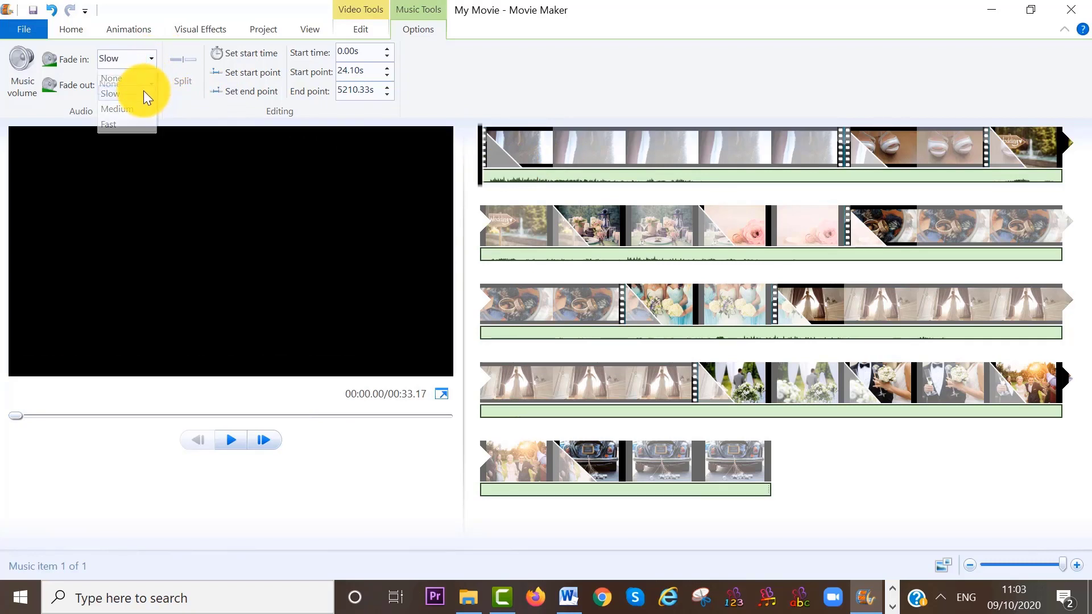
pyautogui.click(112, 78)
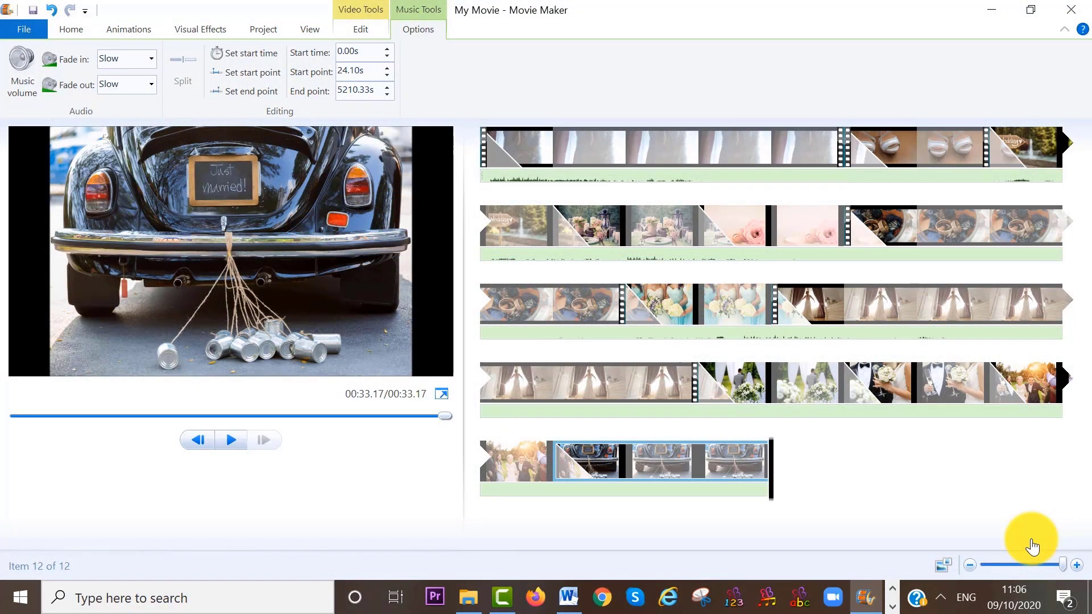
pyautogui.moveTo(495, 305)
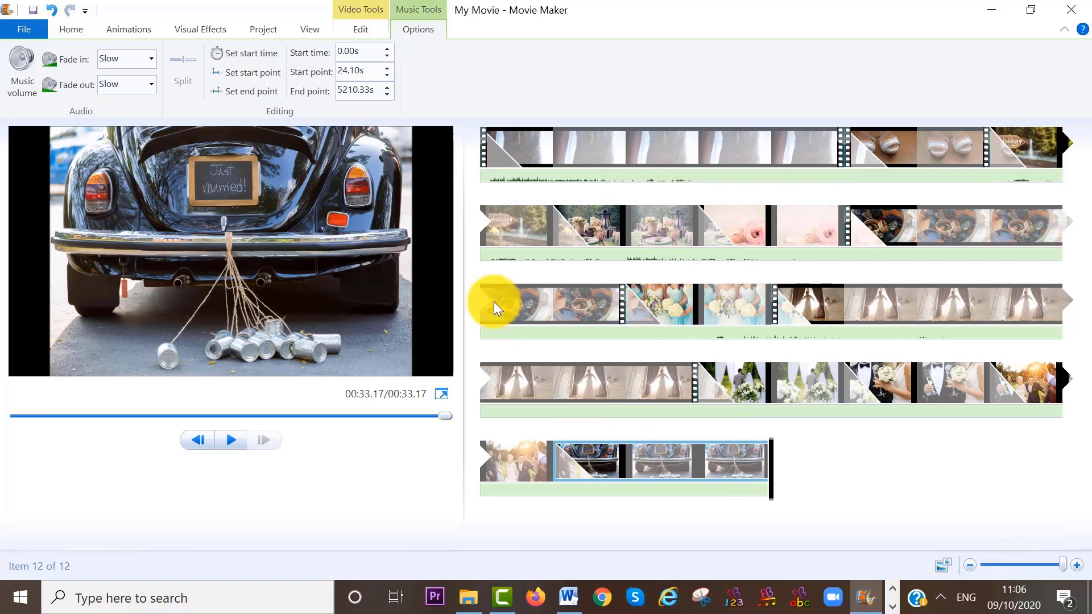
pyautogui.click(71, 29)
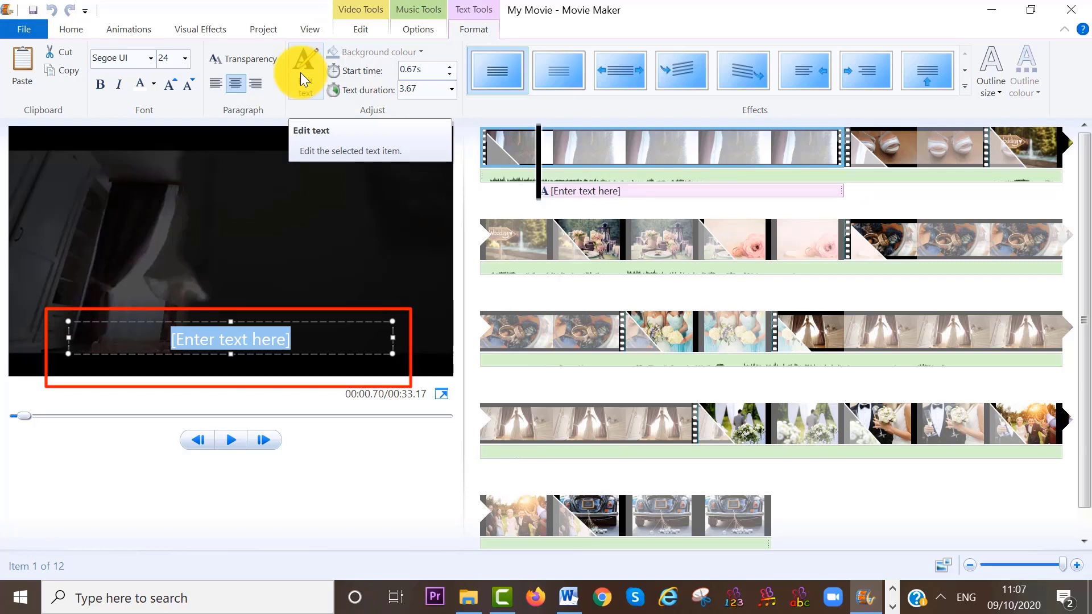
# - Caption the first clip '03/10/2020' in Prestige Elite, size 26, lasting 3.00 seconds
pyautogui.write('03/10')
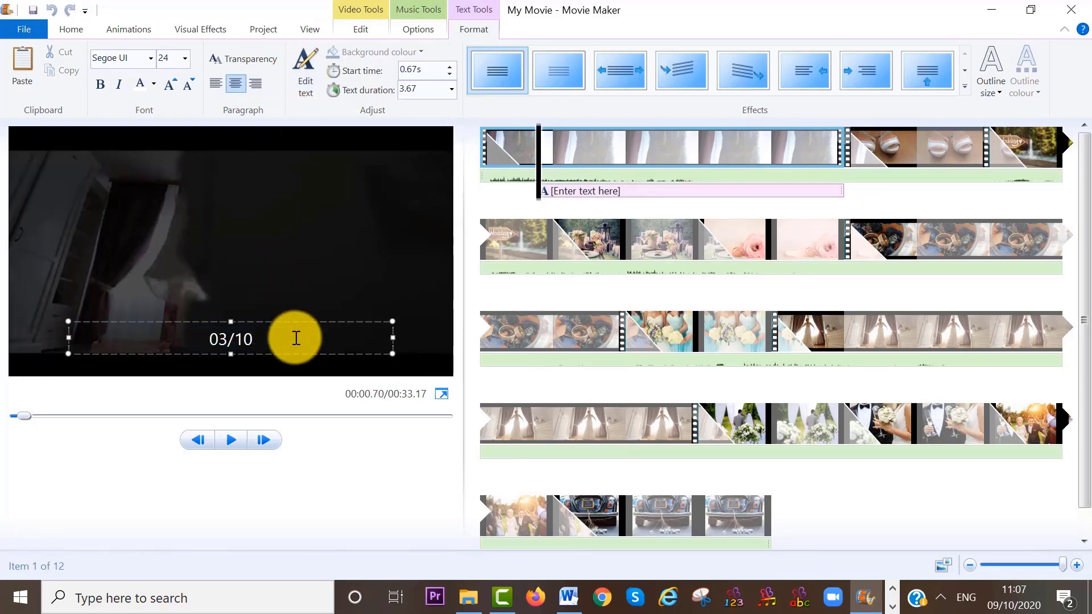
pyautogui.write('/2020')
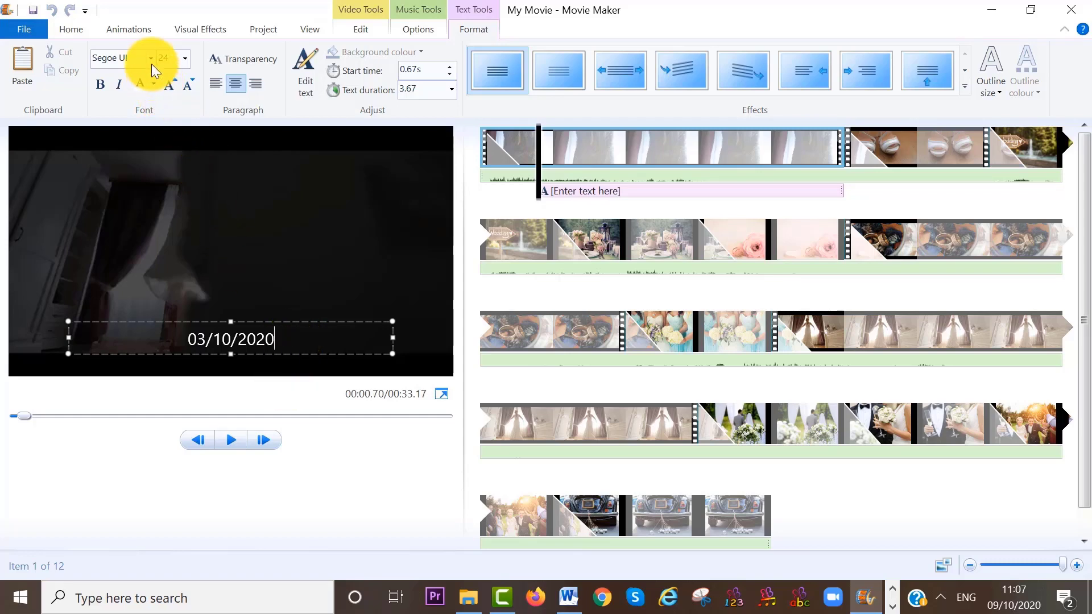
pyautogui.click(148, 58)
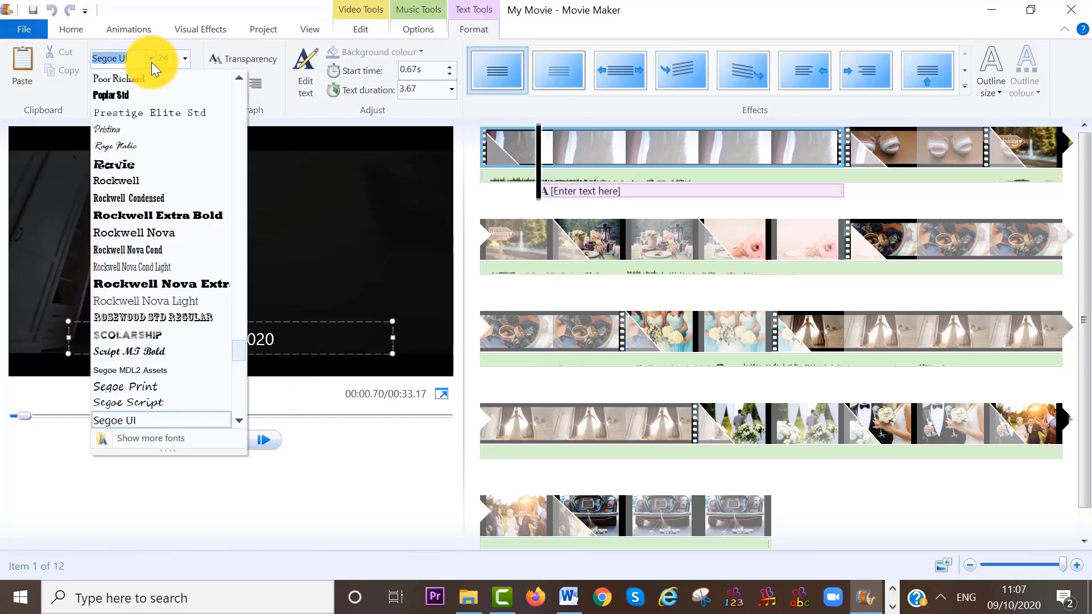
pyautogui.click(149, 112)
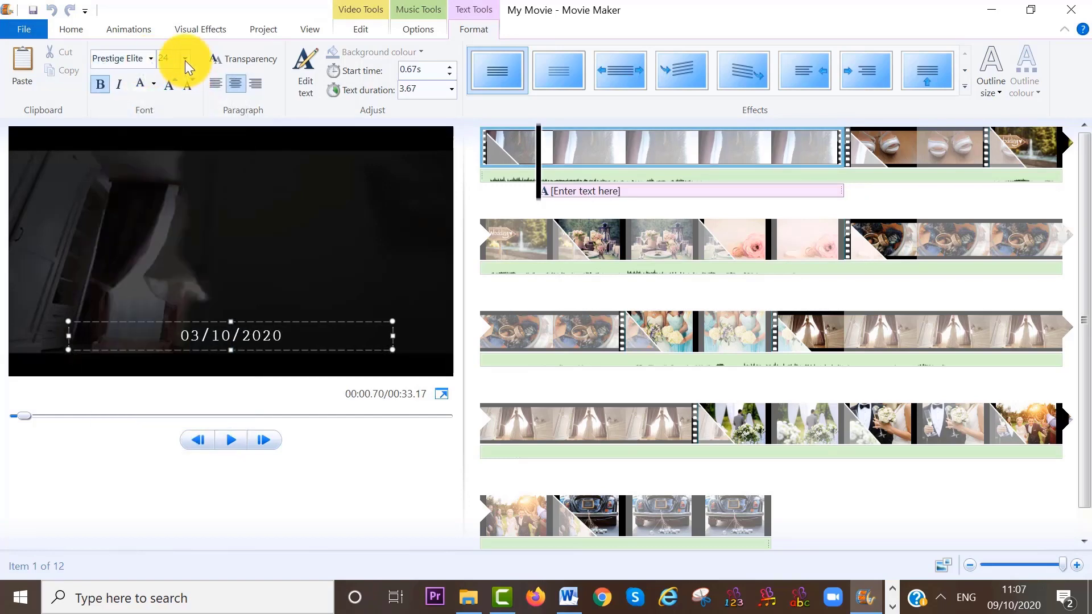
pyautogui.click(185, 59)
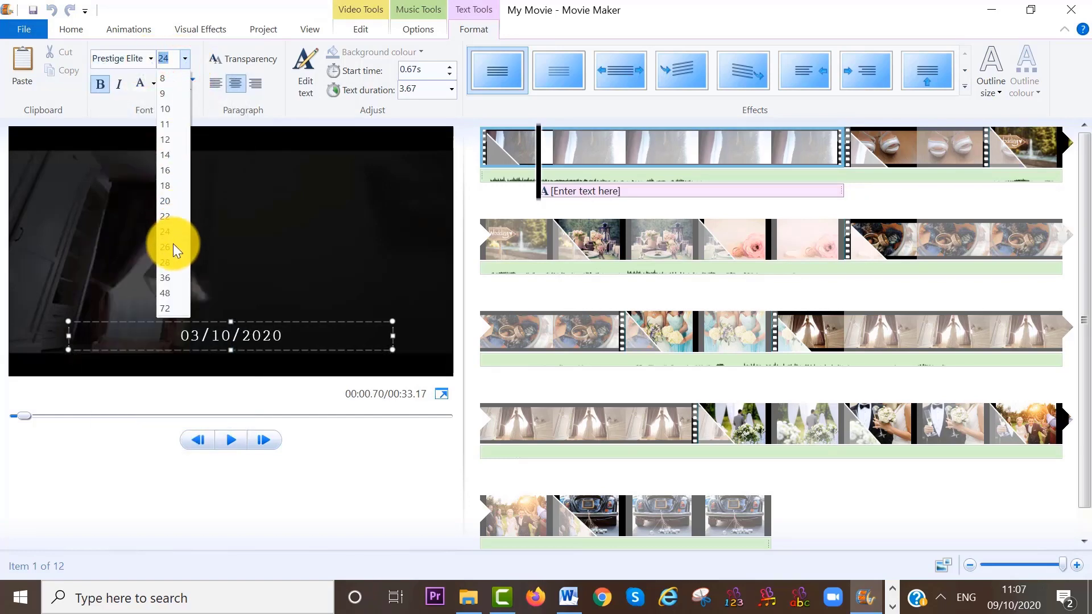
pyautogui.click(164, 247)
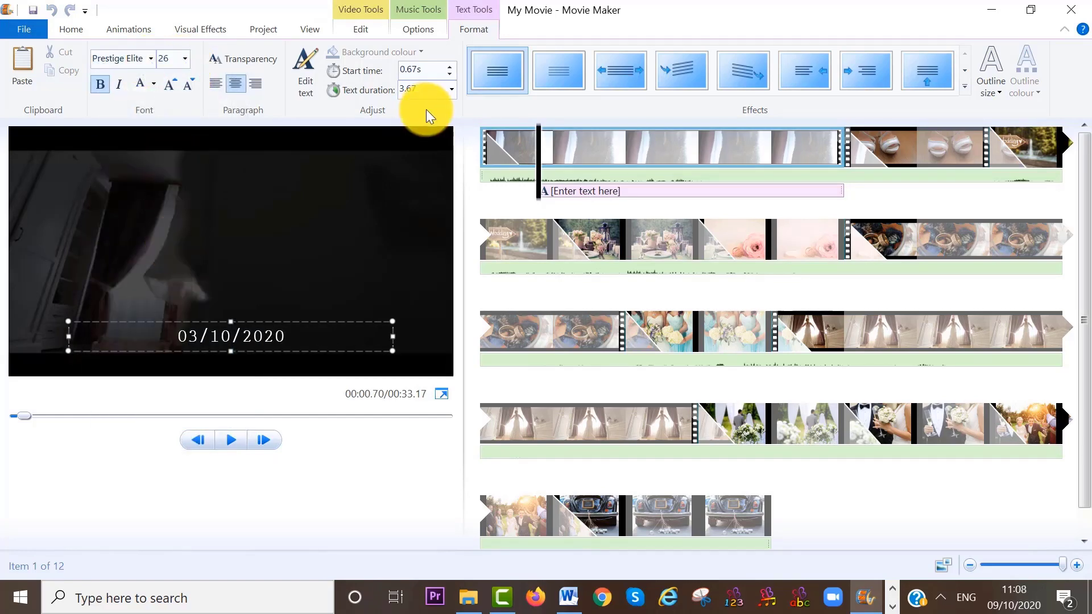
pyautogui.click(448, 89)
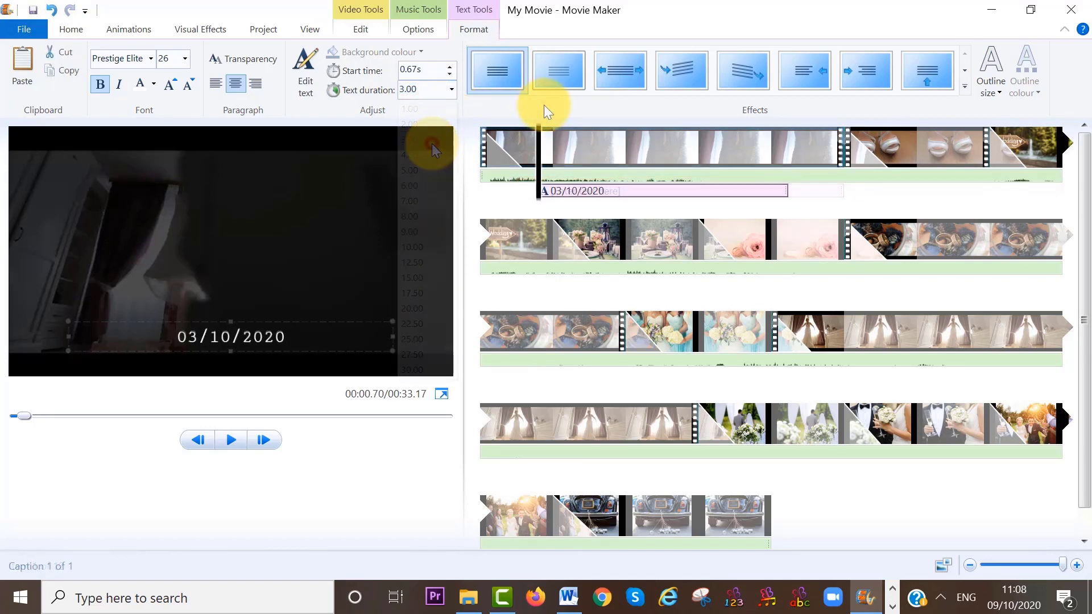
pyautogui.click(559, 70)
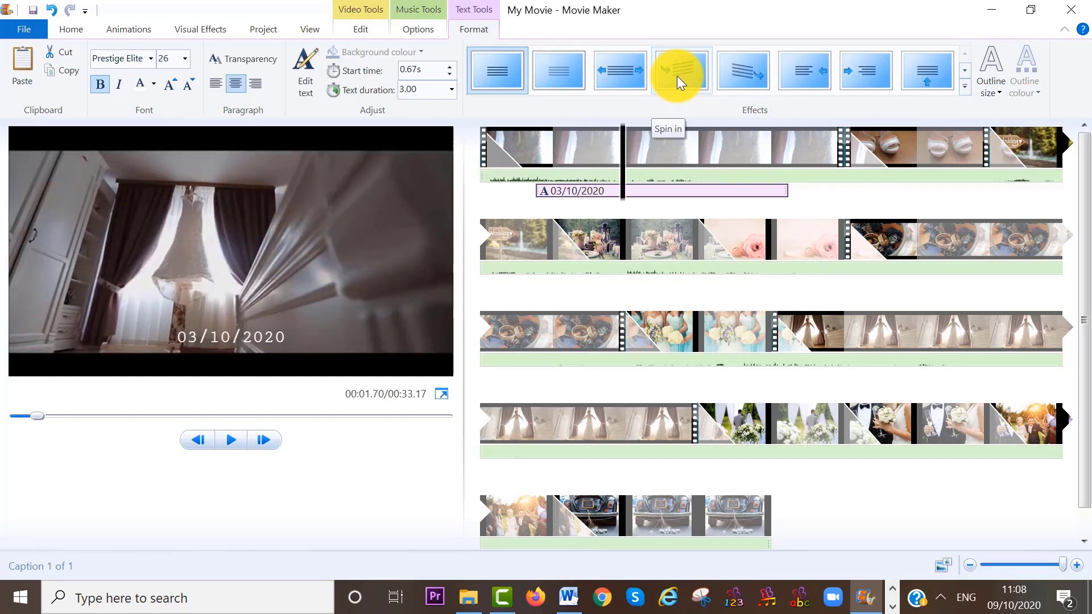
pyautogui.click(990, 63)
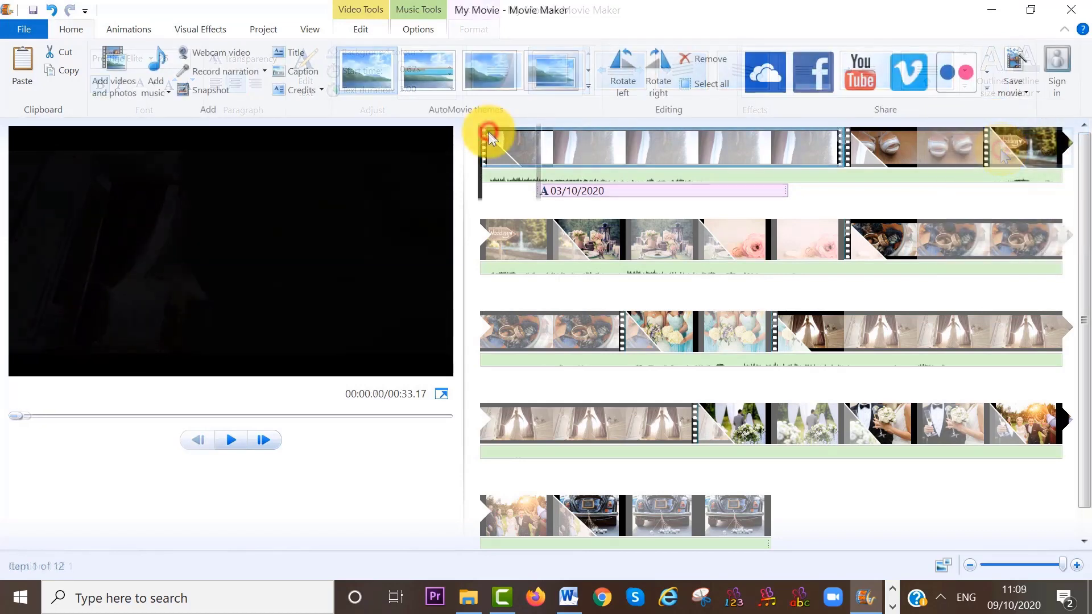
pyautogui.click(230, 440)
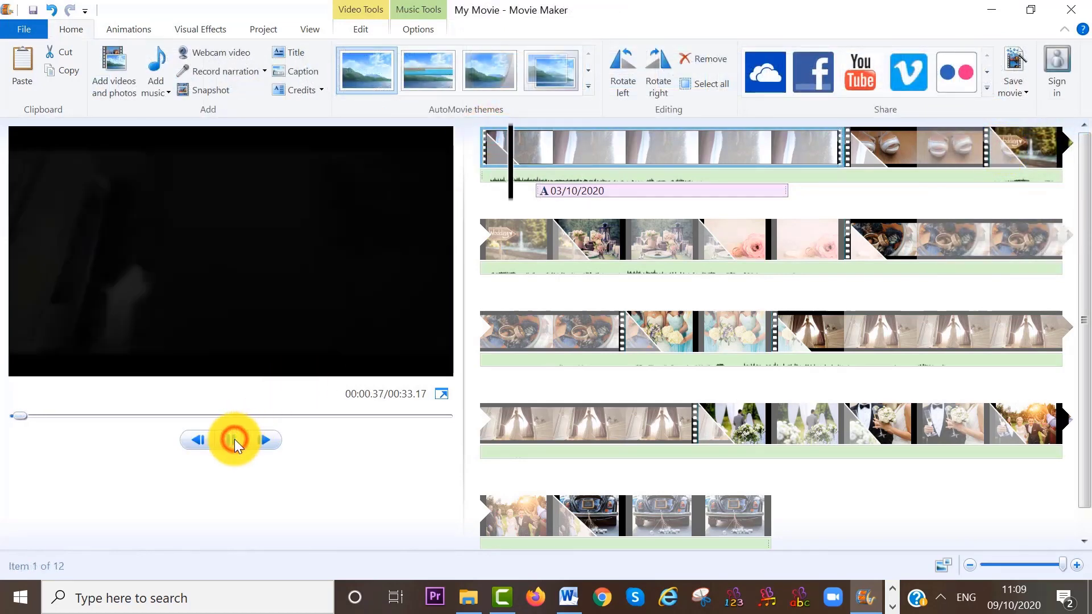
pyautogui.click(231, 440)
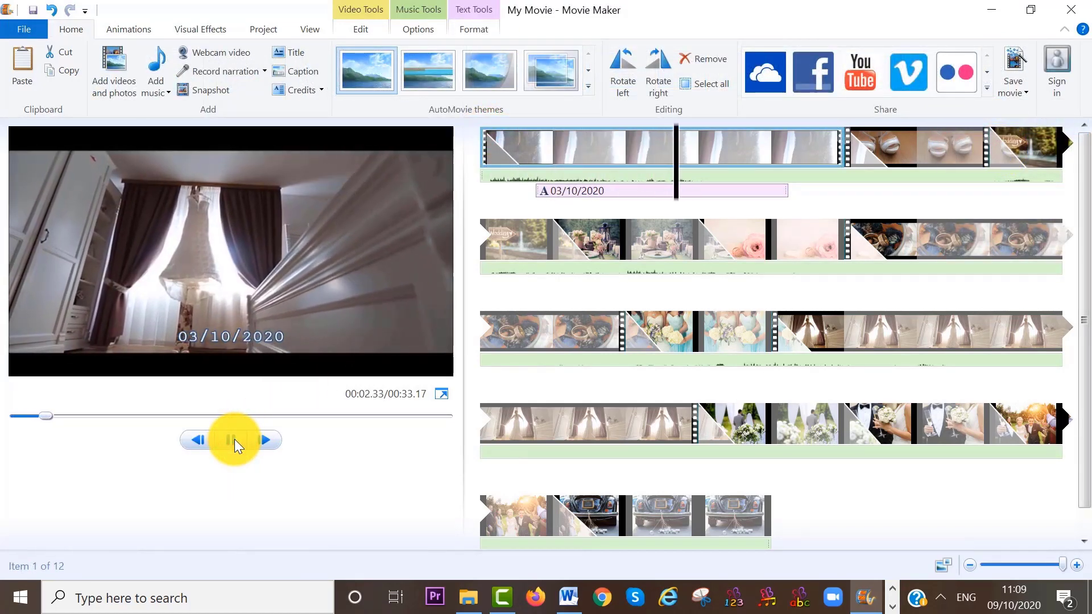
pyautogui.click(230, 440)
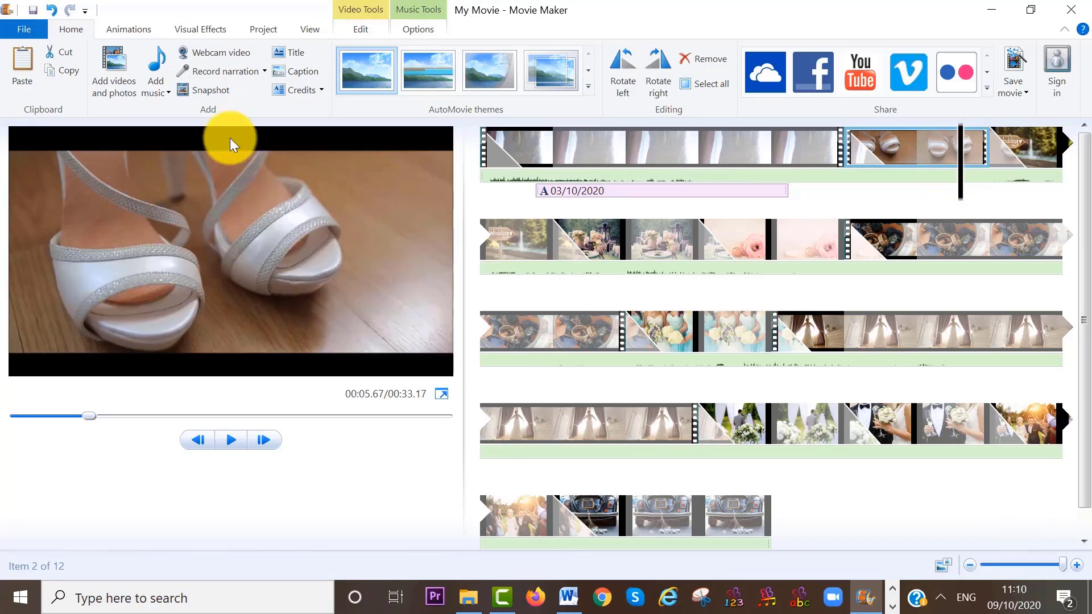
# - Save a snapshot of the shoes frame as 'wee' and preview the movie
pyautogui.click(209, 90)
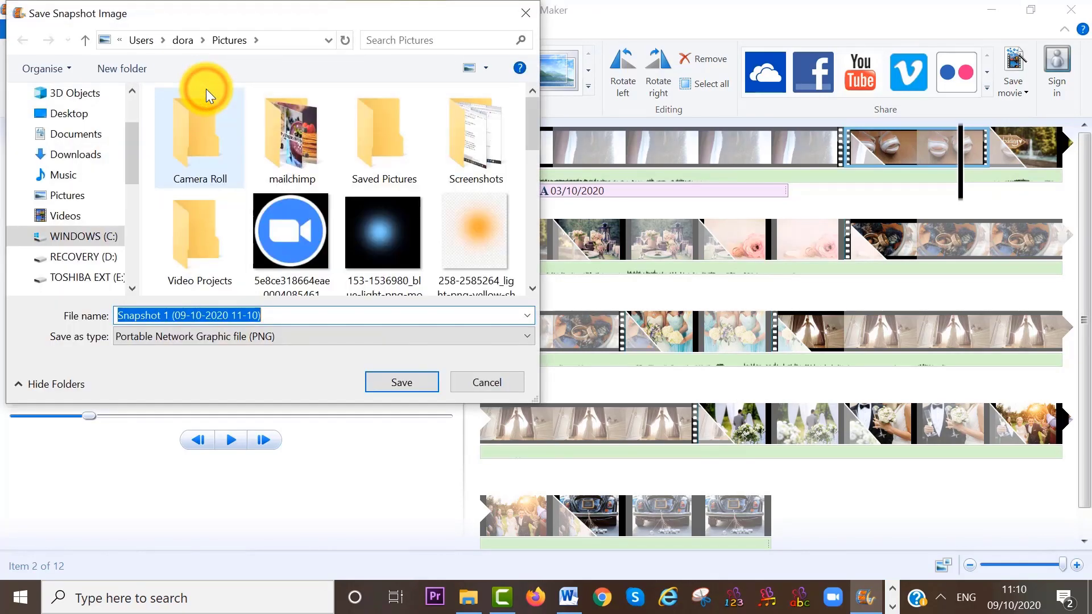
pyautogui.moveTo(208, 95)
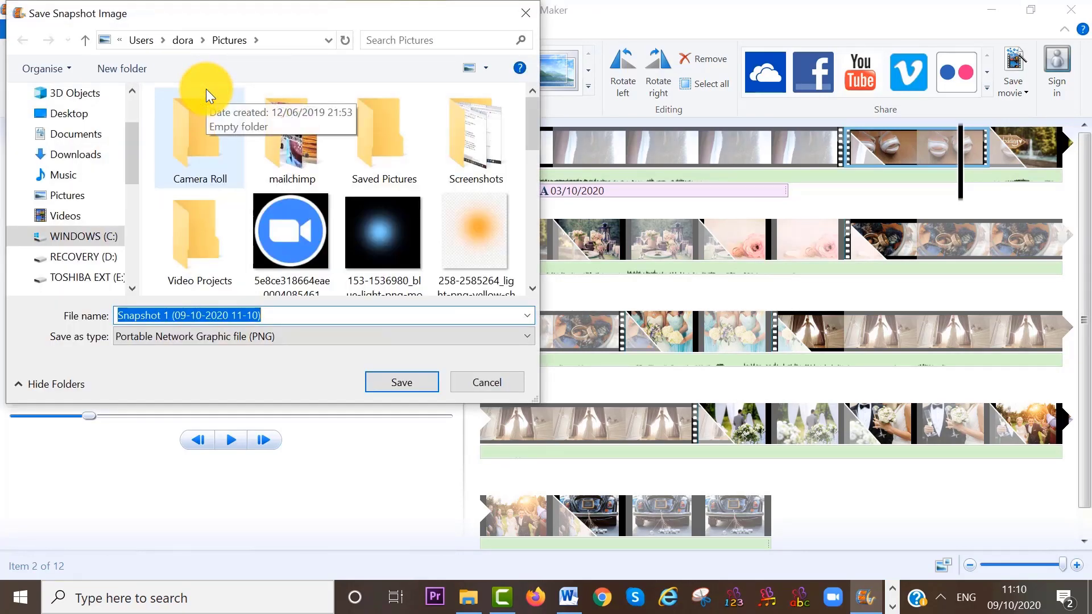
pyautogui.write('wee')
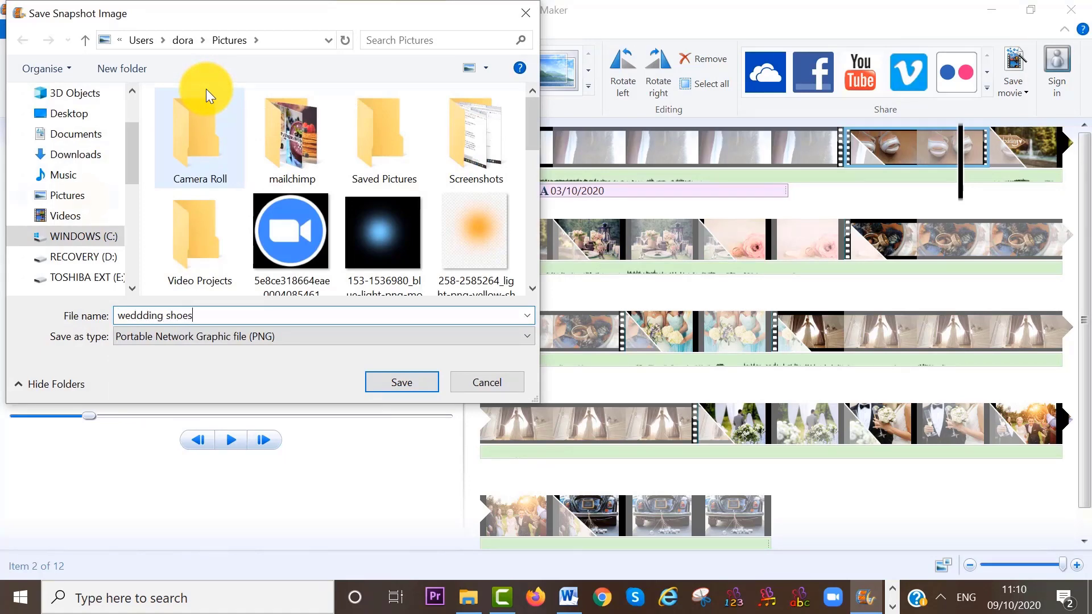
pyautogui.click(402, 382)
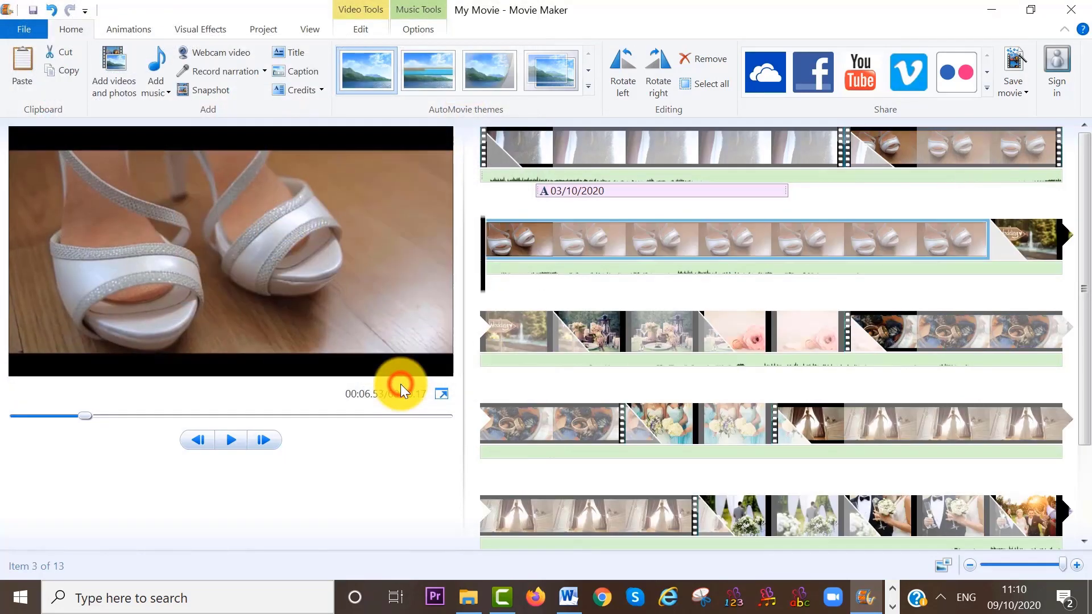
pyautogui.click(209, 89)
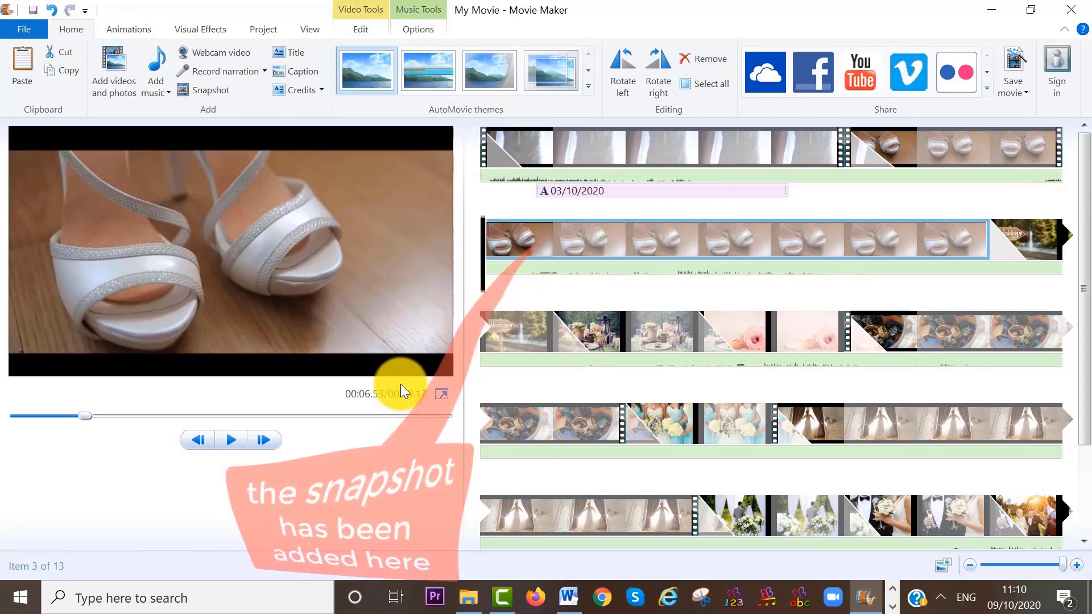
pyautogui.click(230, 439)
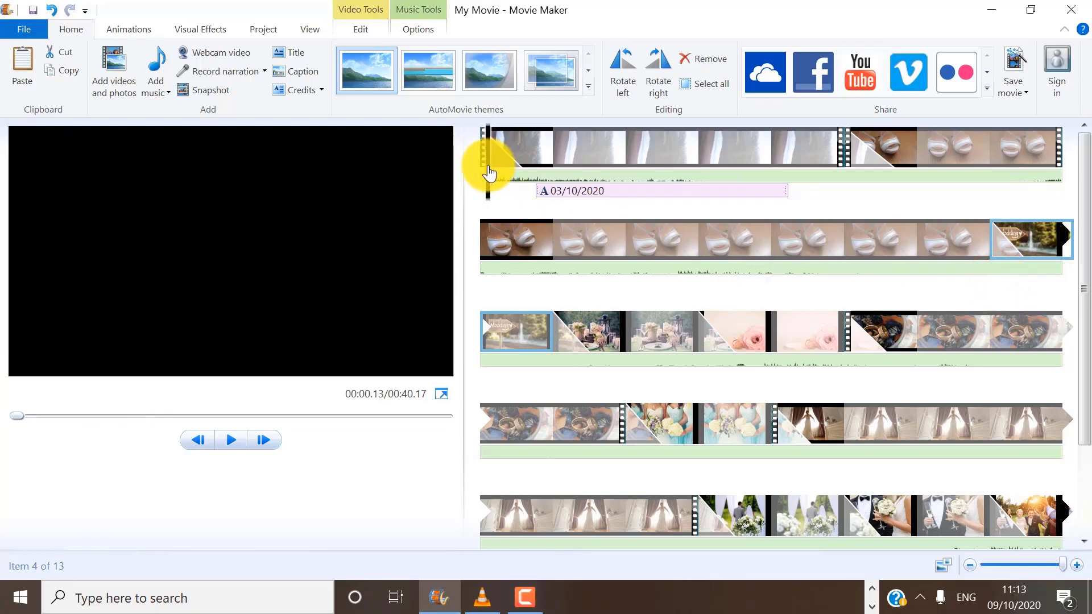
# - Insert a WEDDING DAY title before the first clip with an animation effect
pyautogui.click(510, 147)
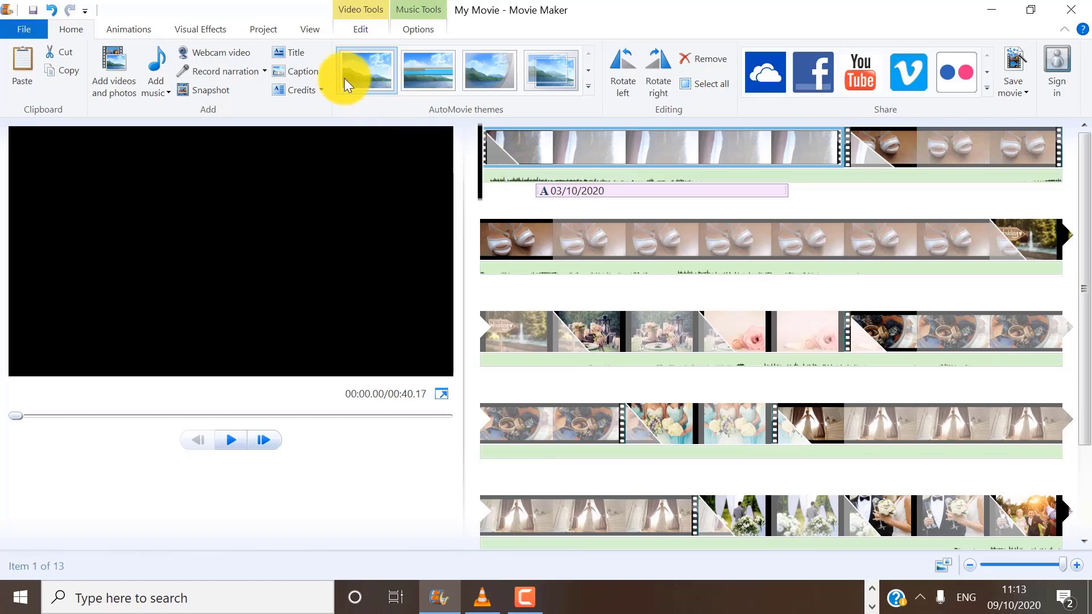
pyautogui.click(291, 68)
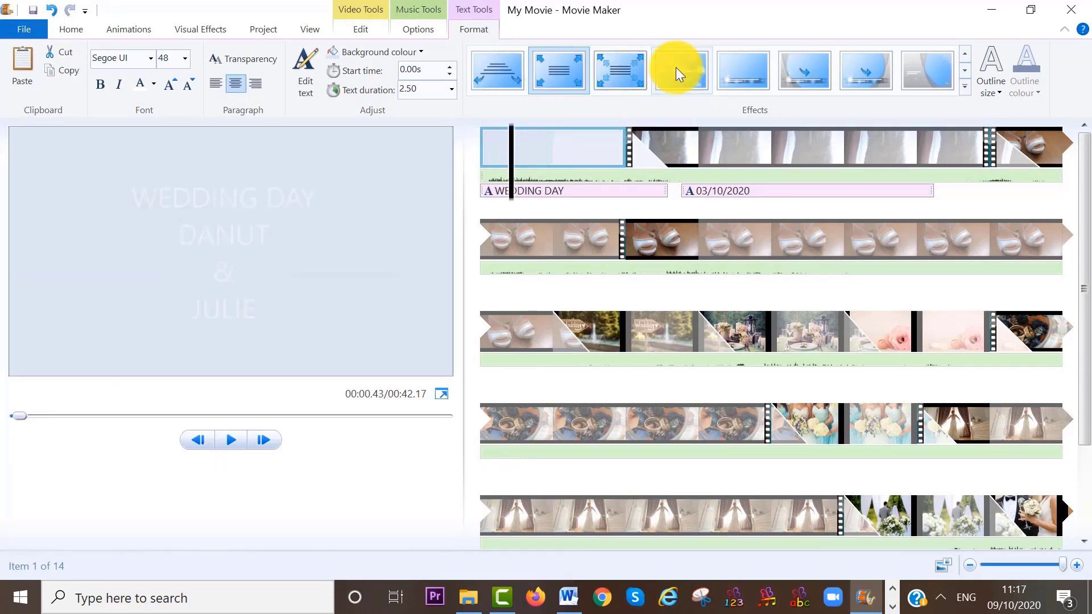
pyautogui.click(682, 70)
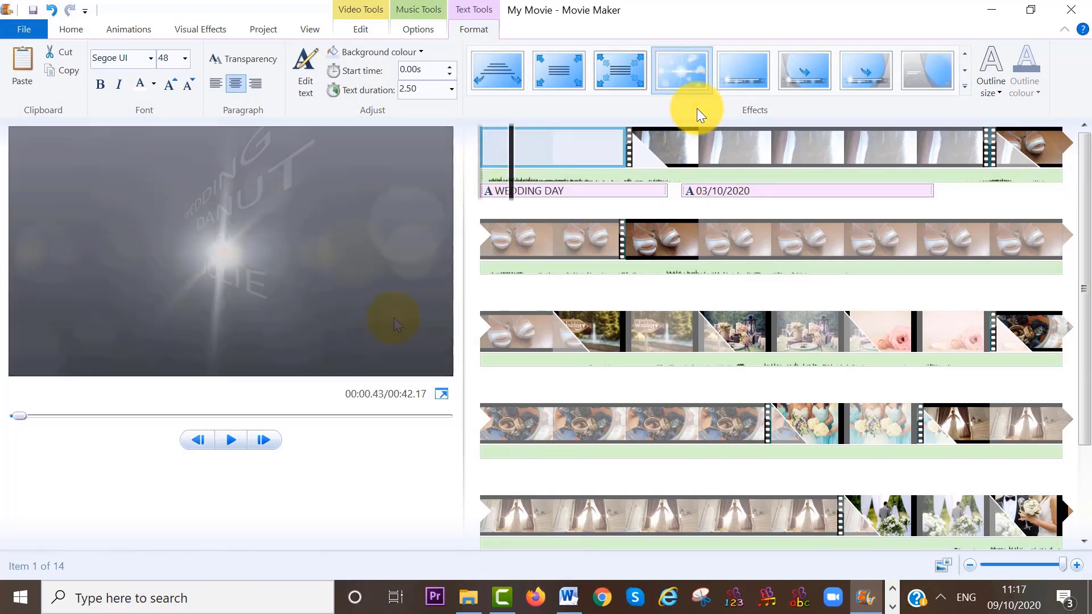
pyautogui.click(230, 439)
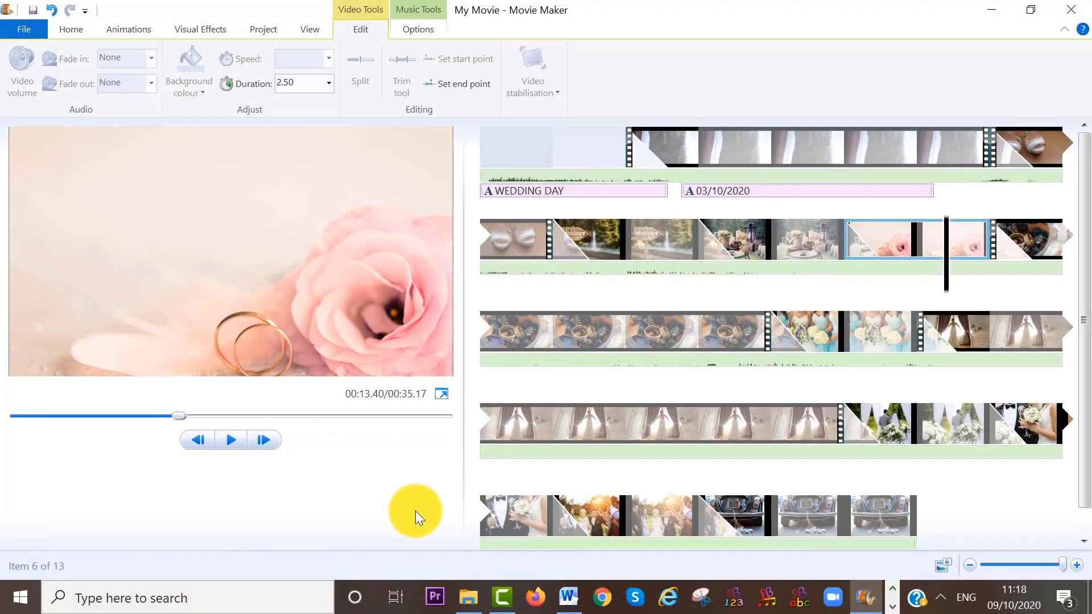
# - Append a Director credit after the last clip and replace its placeholder name
pyautogui.click(71, 30)
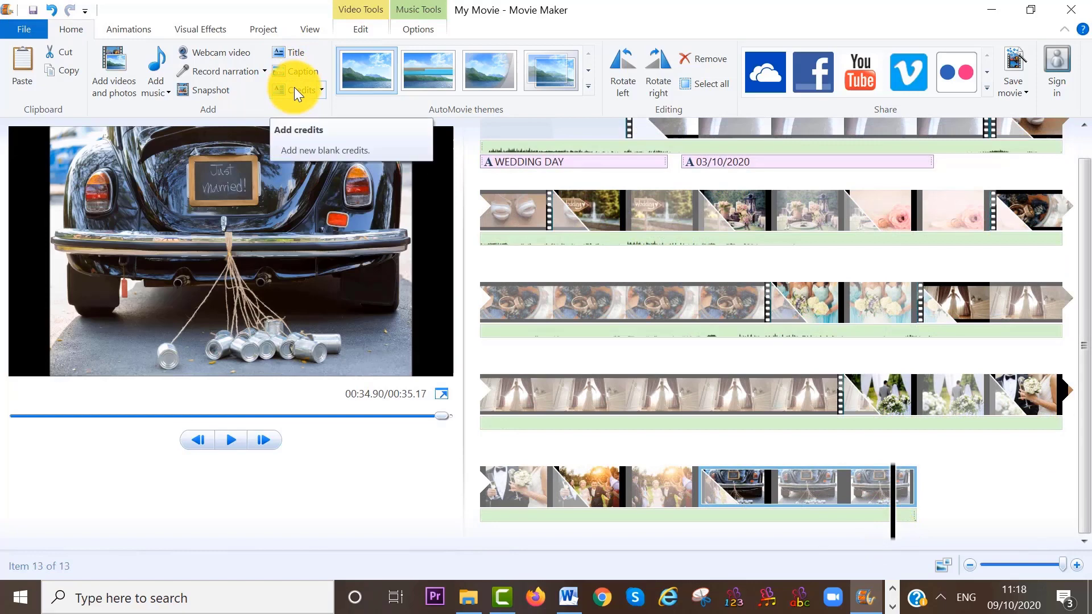
pyautogui.click(319, 89)
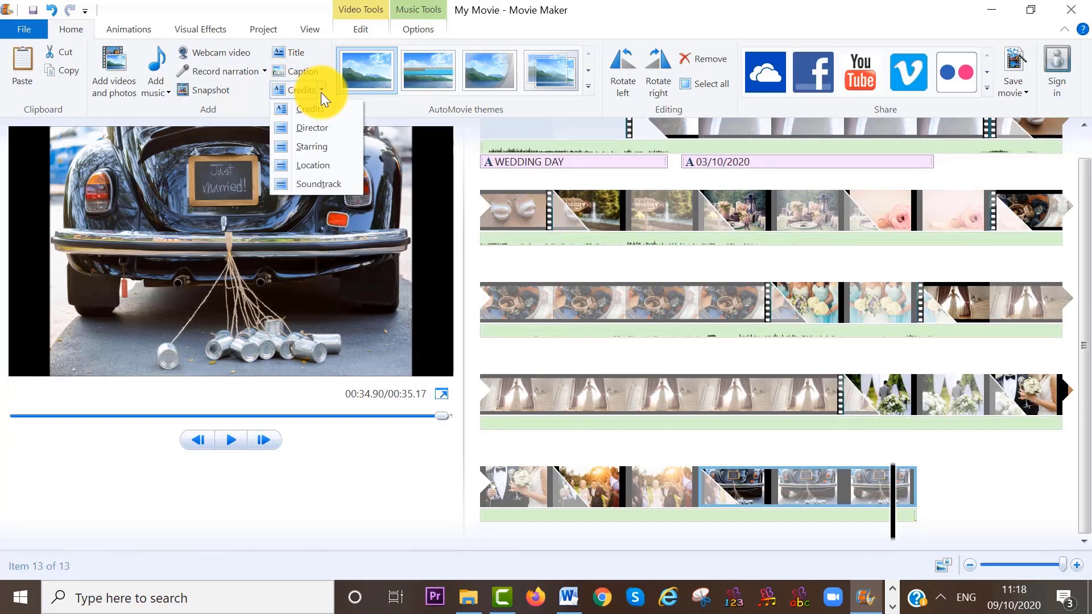
pyautogui.click(311, 128)
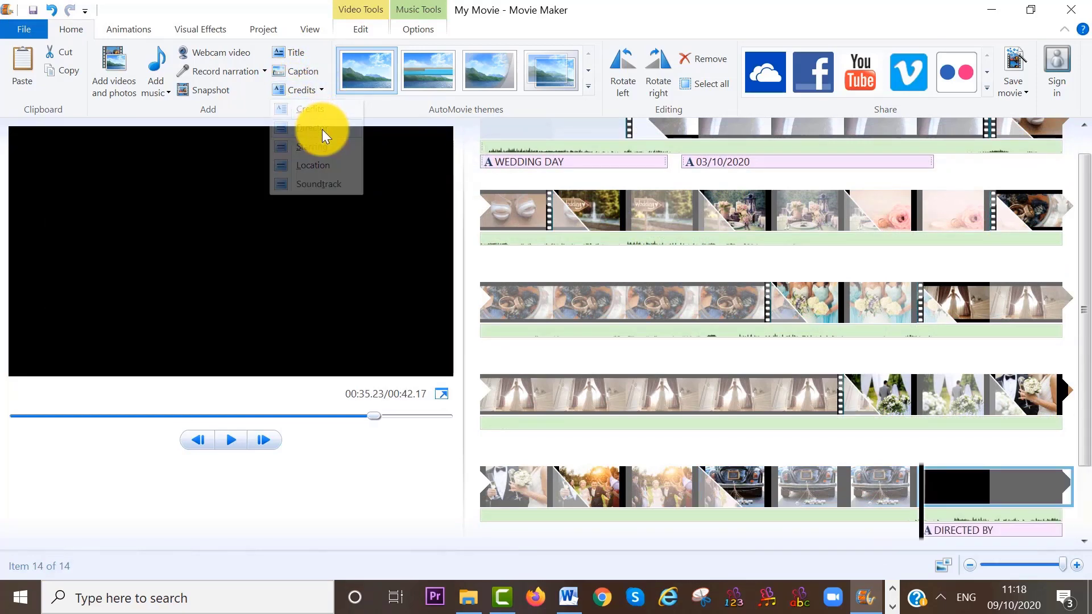
pyautogui.click(313, 127)
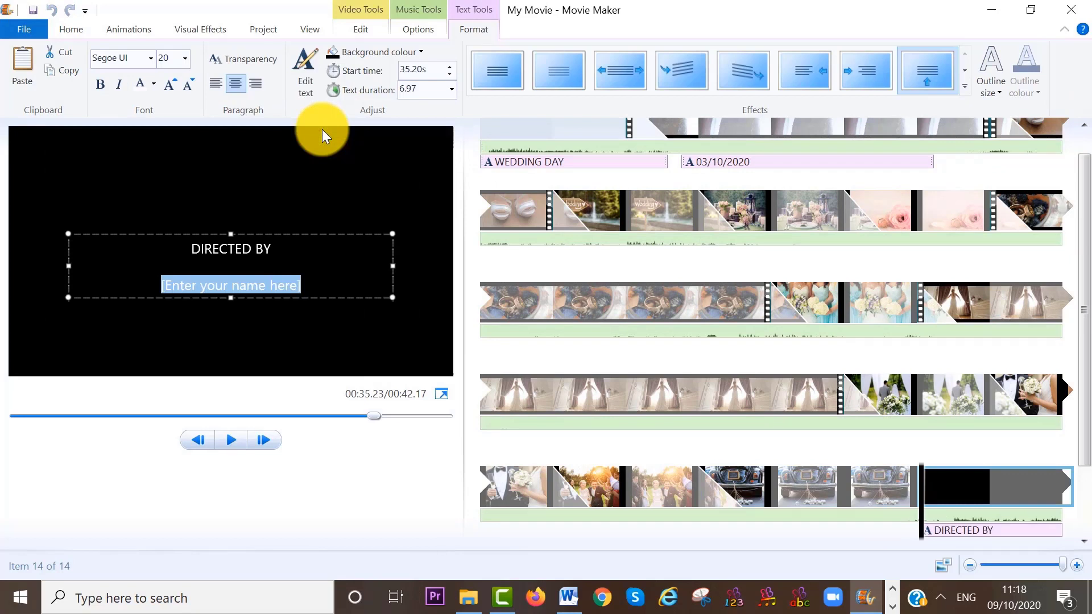
pyautogui.click(380, 51)
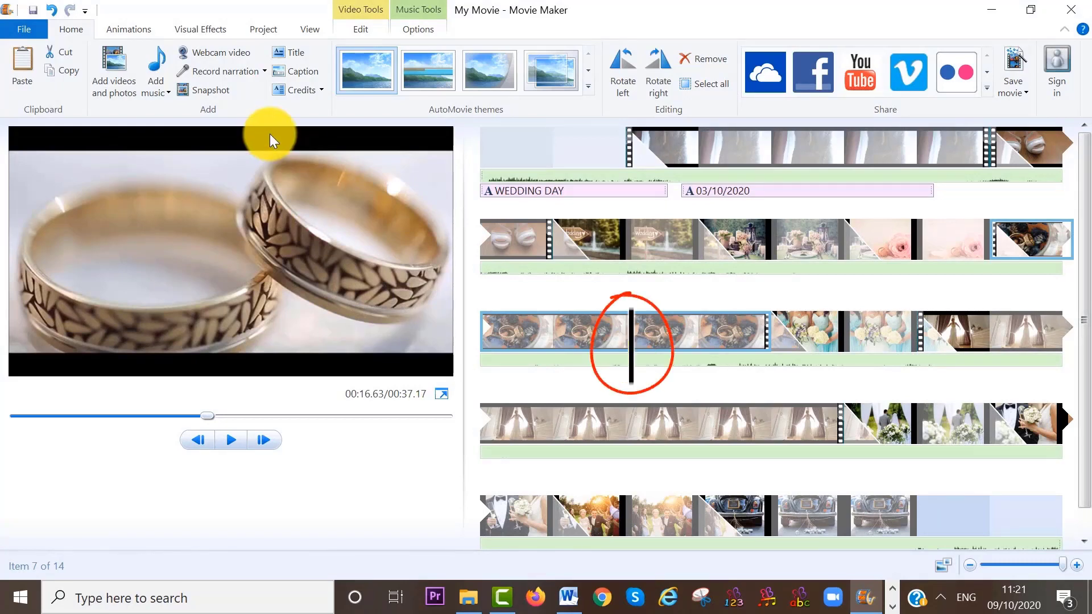
# - Start recording a microphone narration from the Record narration tool
pyautogui.click(217, 71)
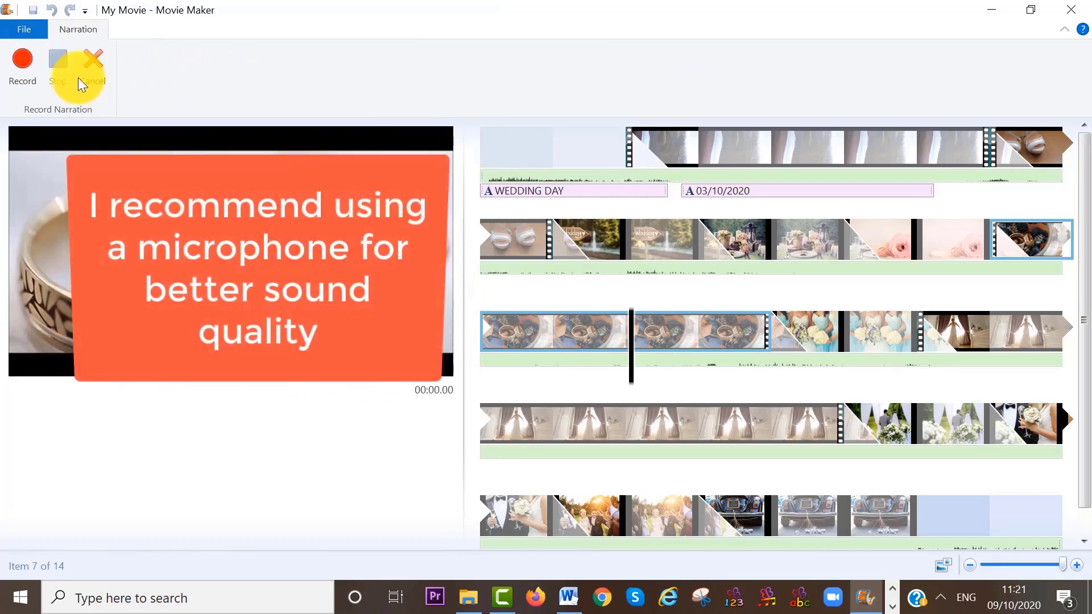
pyautogui.moveTo(22, 66)
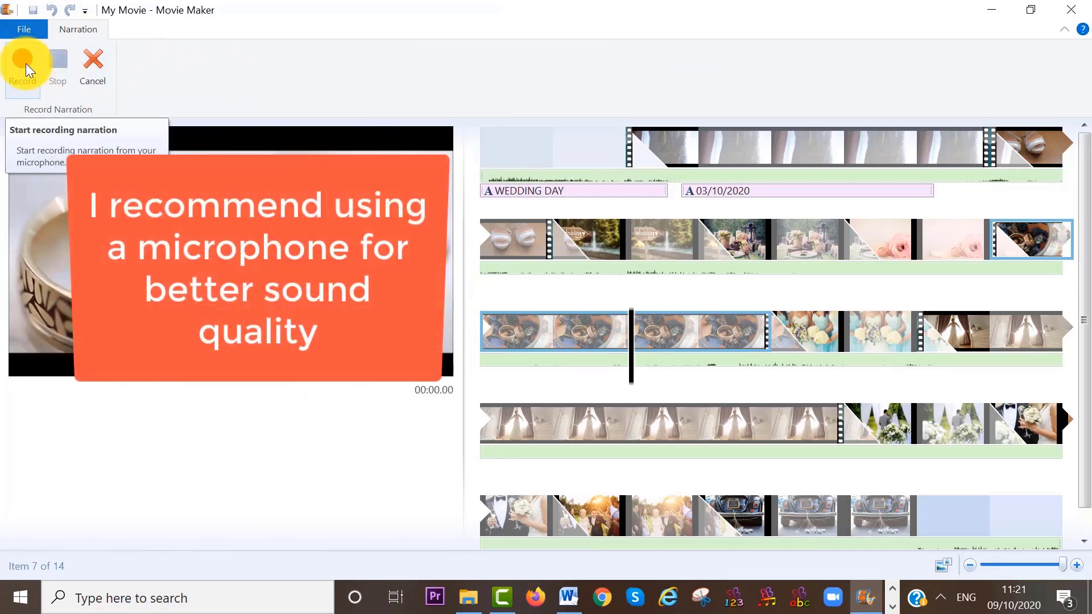
pyautogui.click(23, 62)
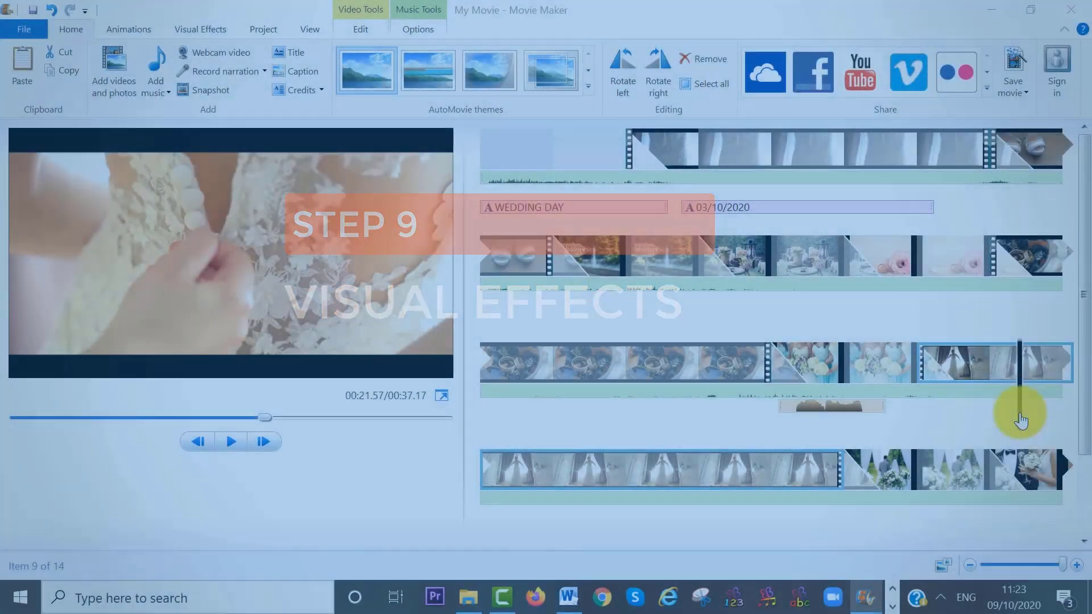
# - Apply the Black and white visual effect to the signpost photo and preview playback
pyautogui.click(632, 278)
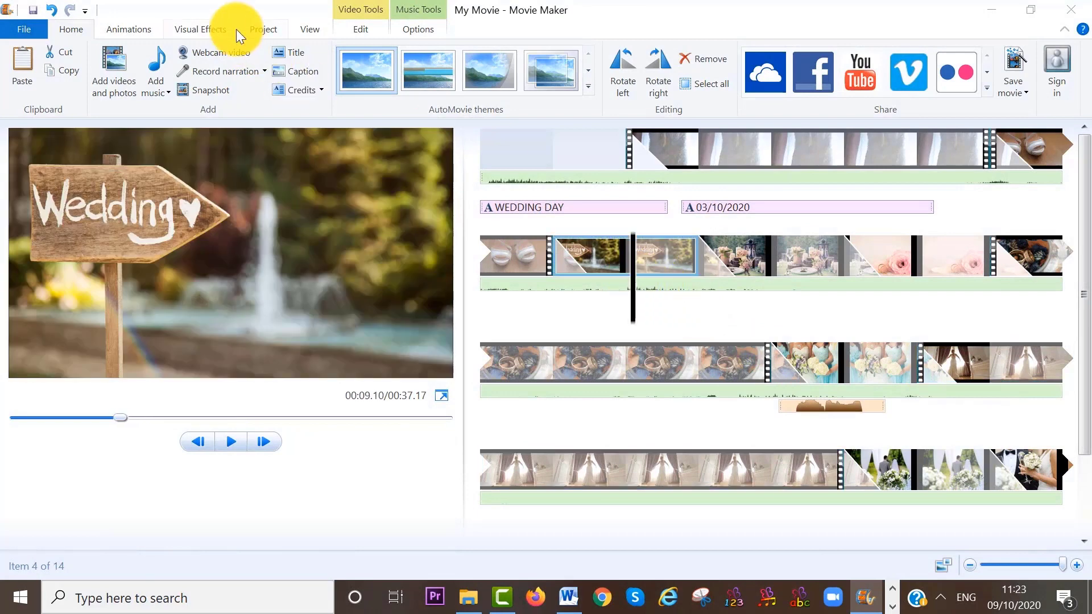
pyautogui.click(200, 29)
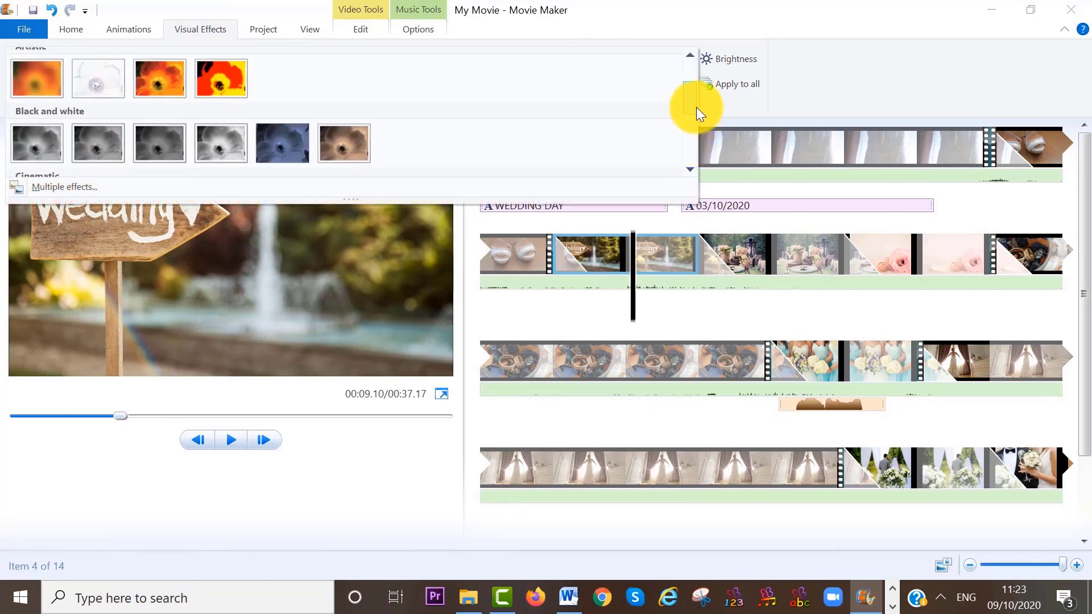
pyautogui.click(221, 153)
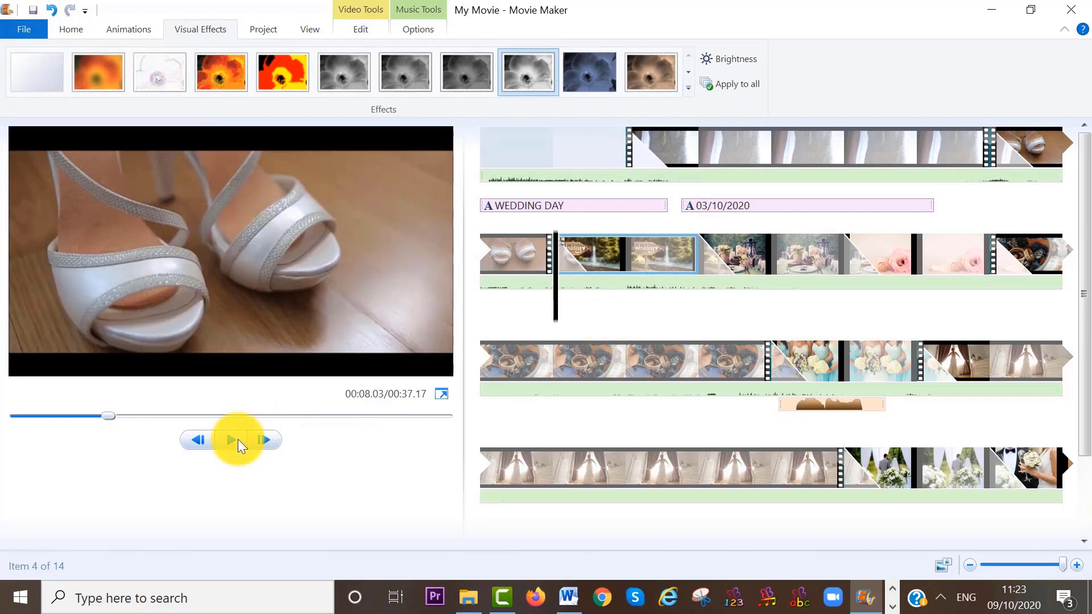
pyautogui.click(230, 439)
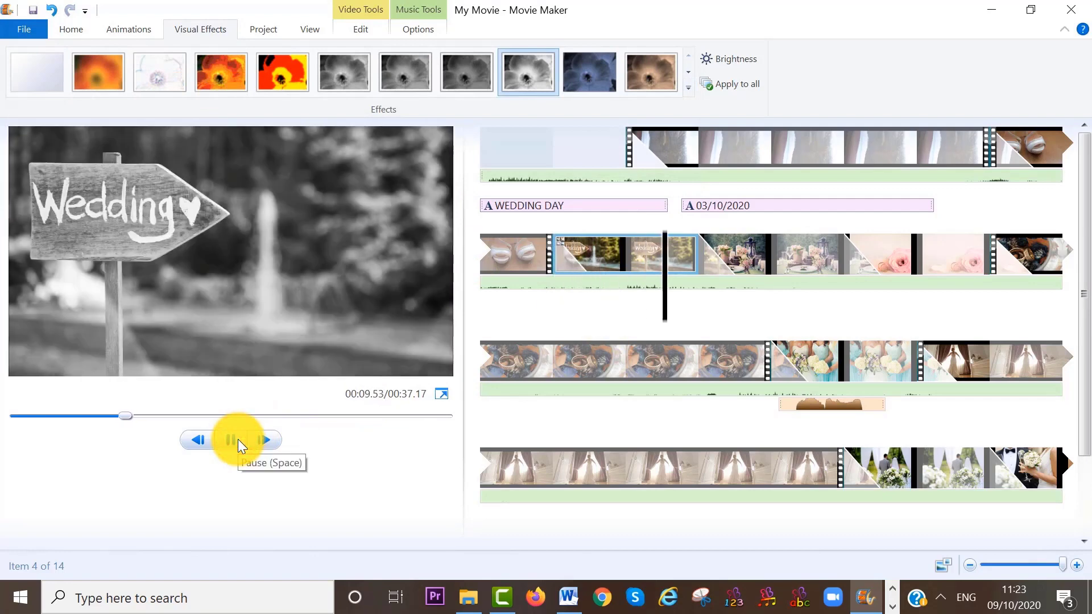
pyautogui.click(230, 440)
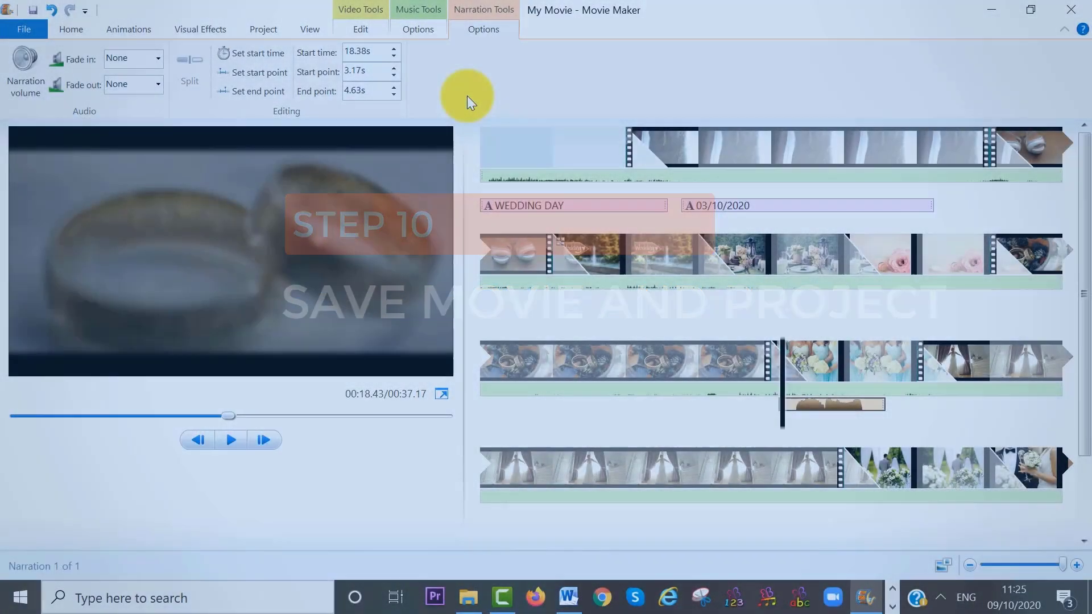
# - Save the project as 'windows movie maker tutorial 2' in Videos
pyautogui.click(25, 29)
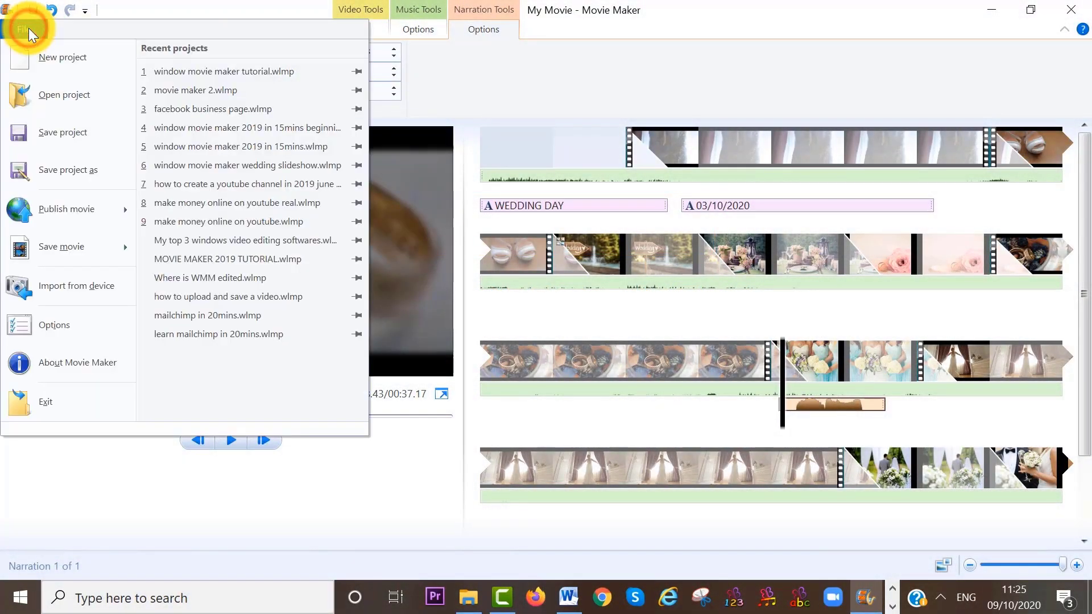
pyautogui.moveTo(63, 175)
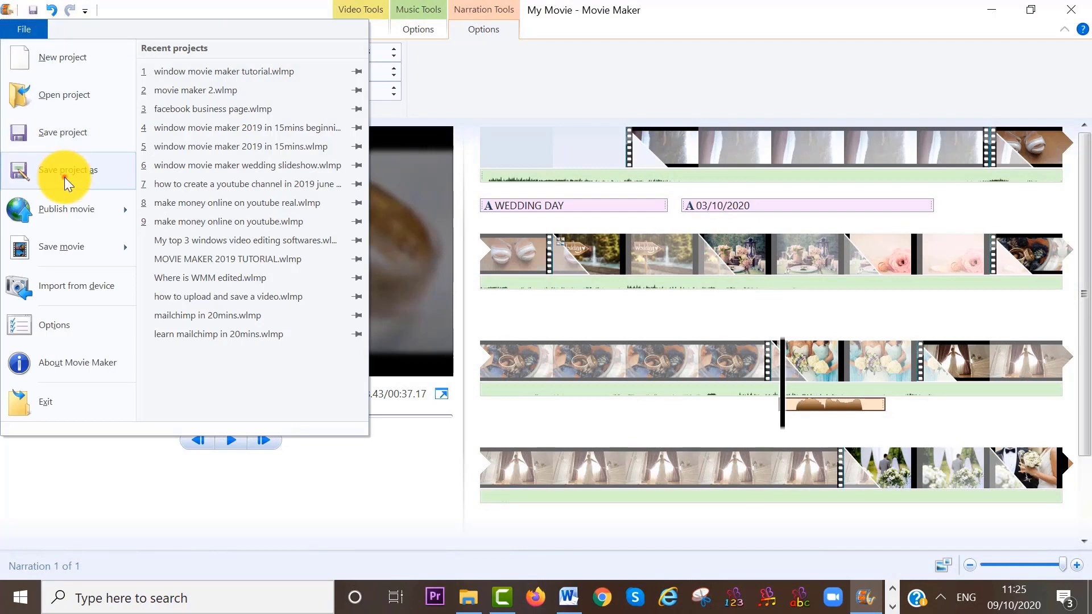
pyautogui.click(70, 171)
pyautogui.write('windows movie maker tutorial 2')
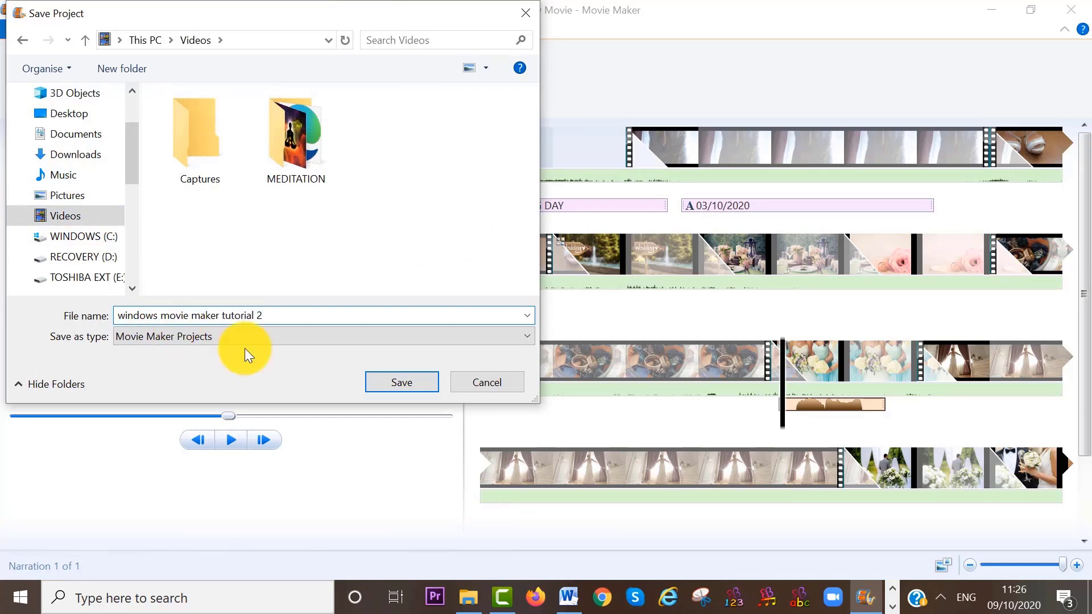
pyautogui.click(402, 382)
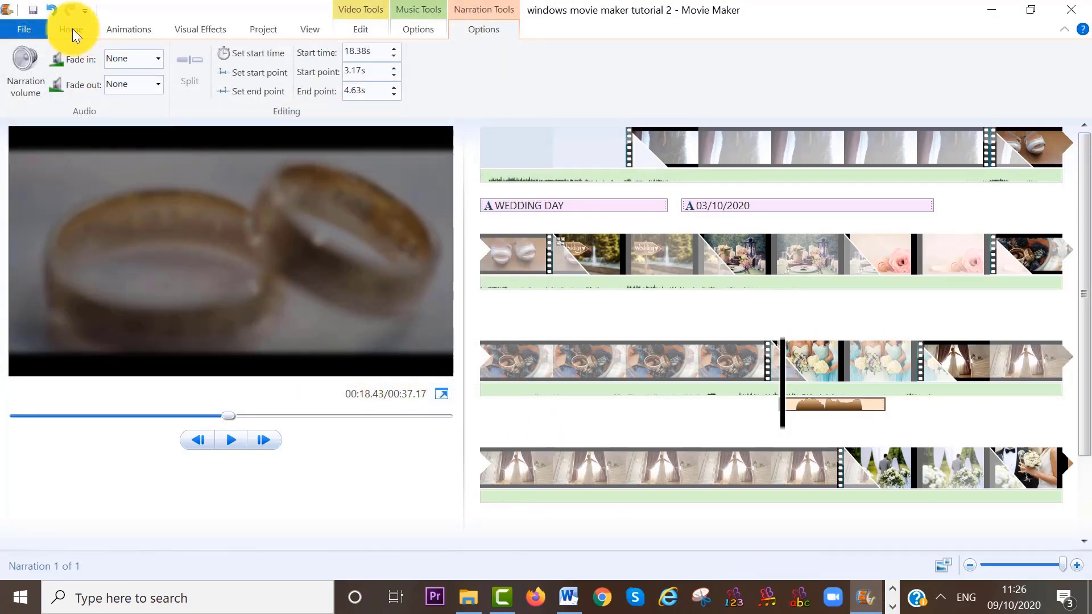
pyautogui.click(69, 29)
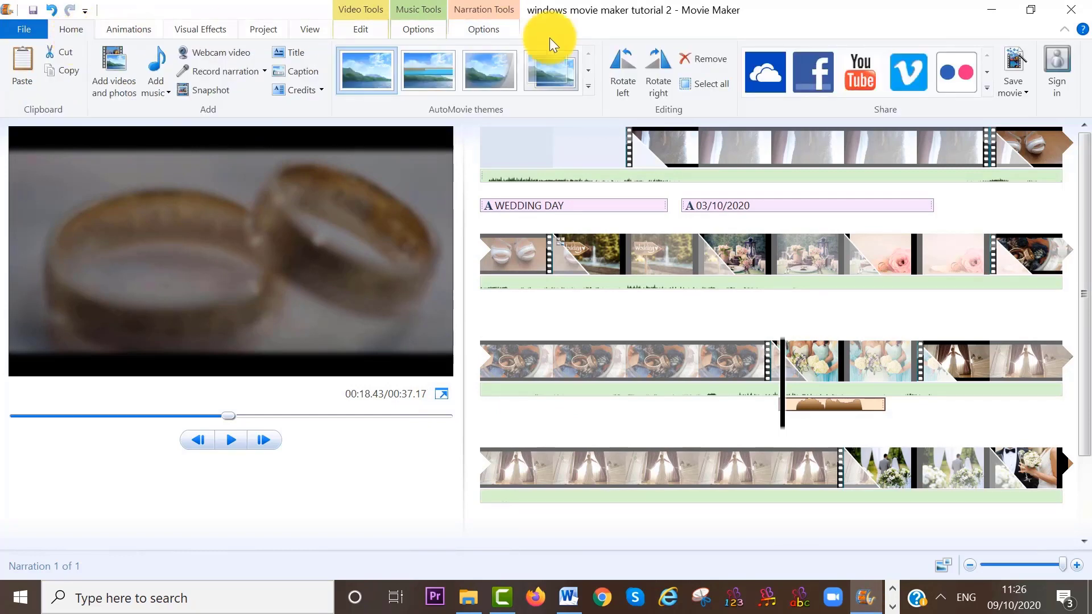
# - Export the movie as MPEG-4 'wedding day video julie' into Videos
pyautogui.click(1014, 67)
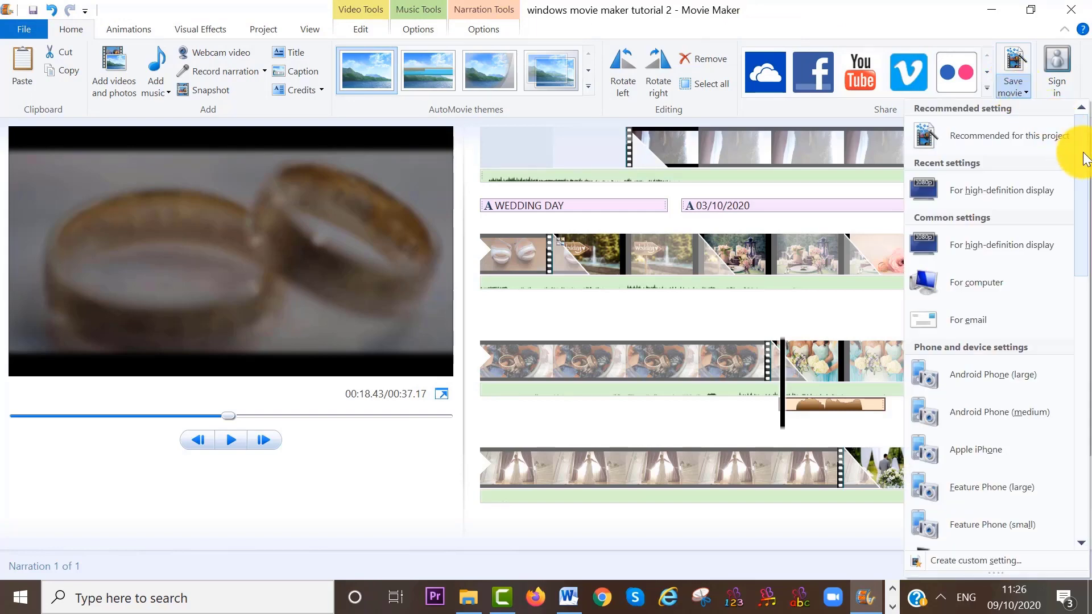
pyautogui.scroll(-3)
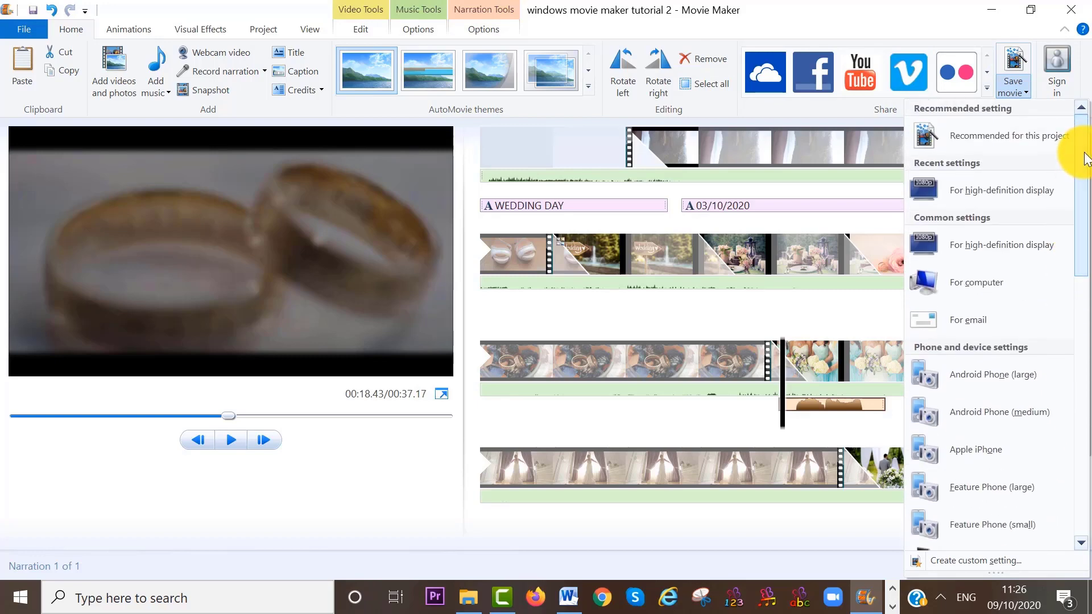
pyautogui.moveTo(1007, 244)
pyautogui.write('wedding day video julie')
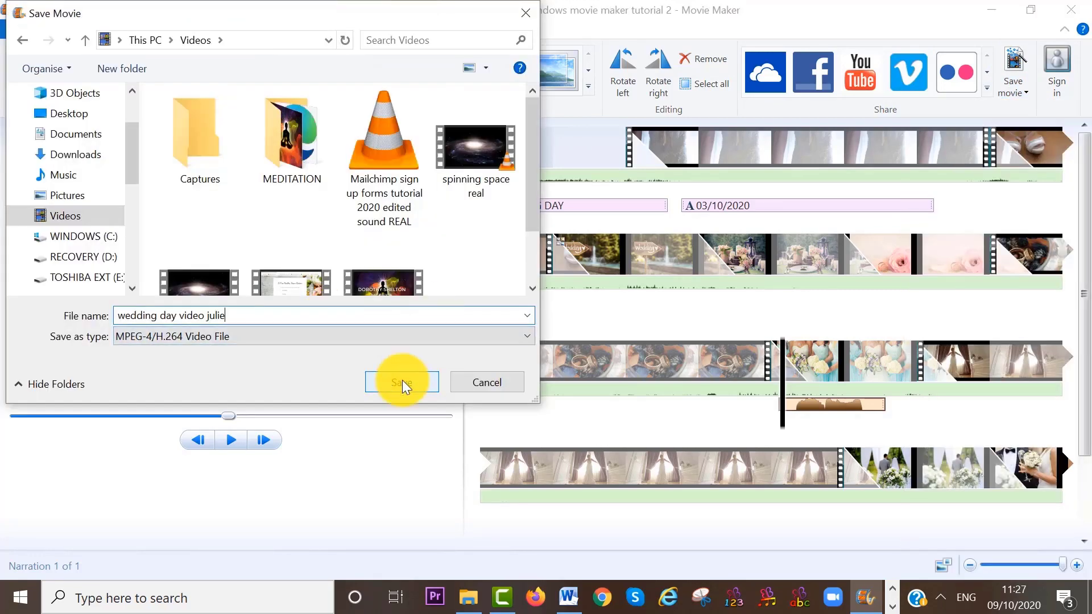
pyautogui.click(401, 382)
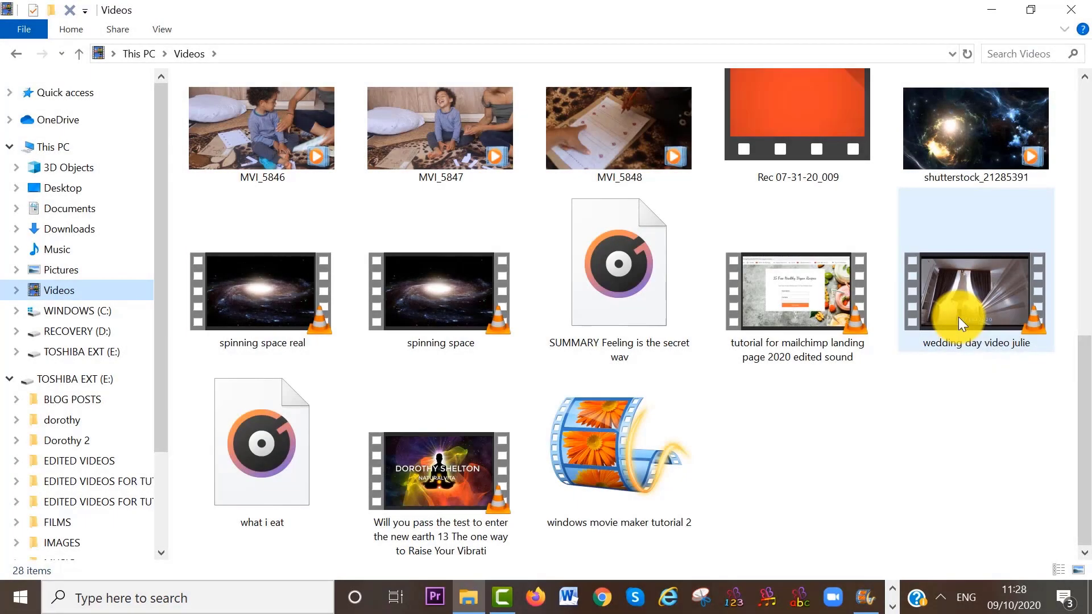